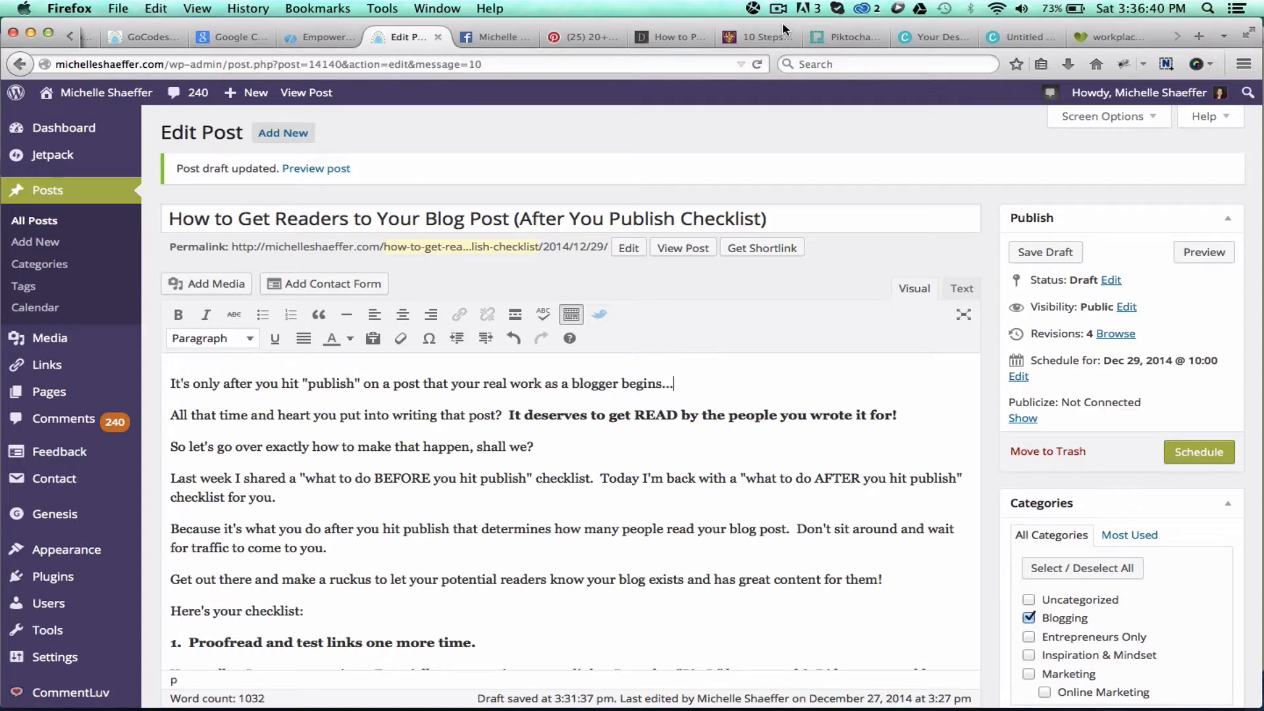
# Switch to Canva's Your Designs page and scroll the new-design carousel to Pinterest
pyautogui.scroll(-3)
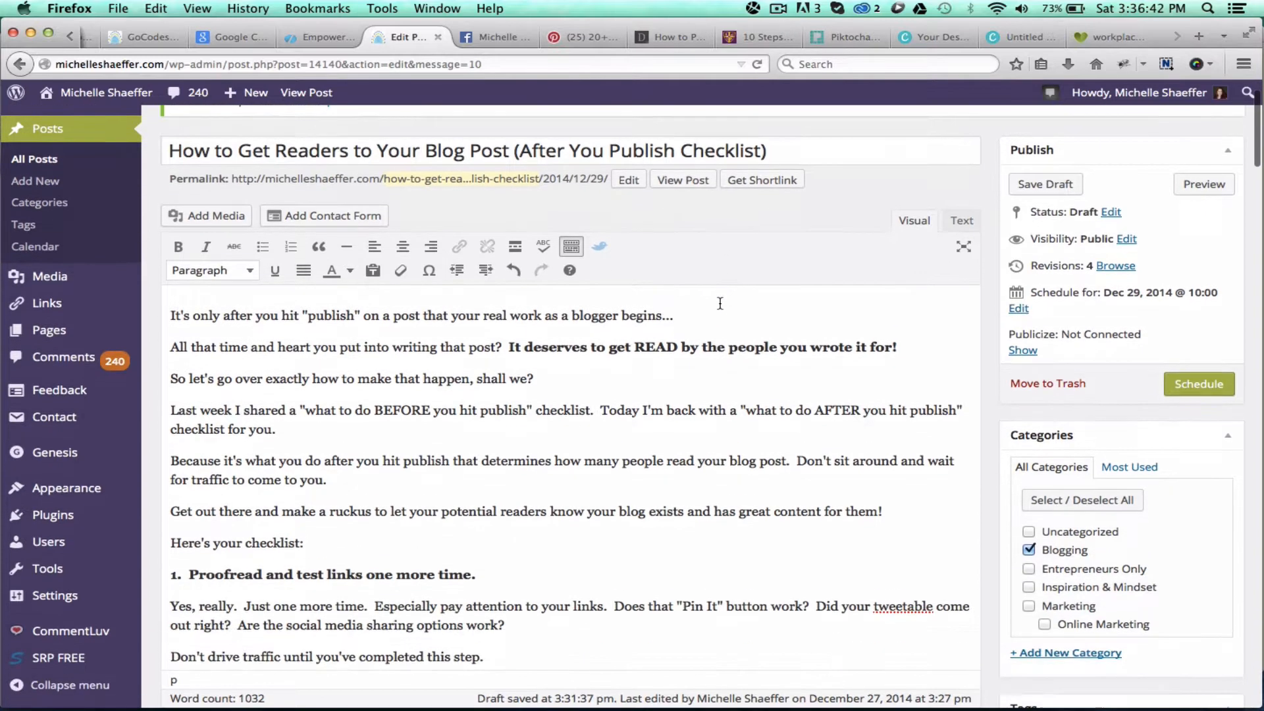
pyautogui.scroll(-3)
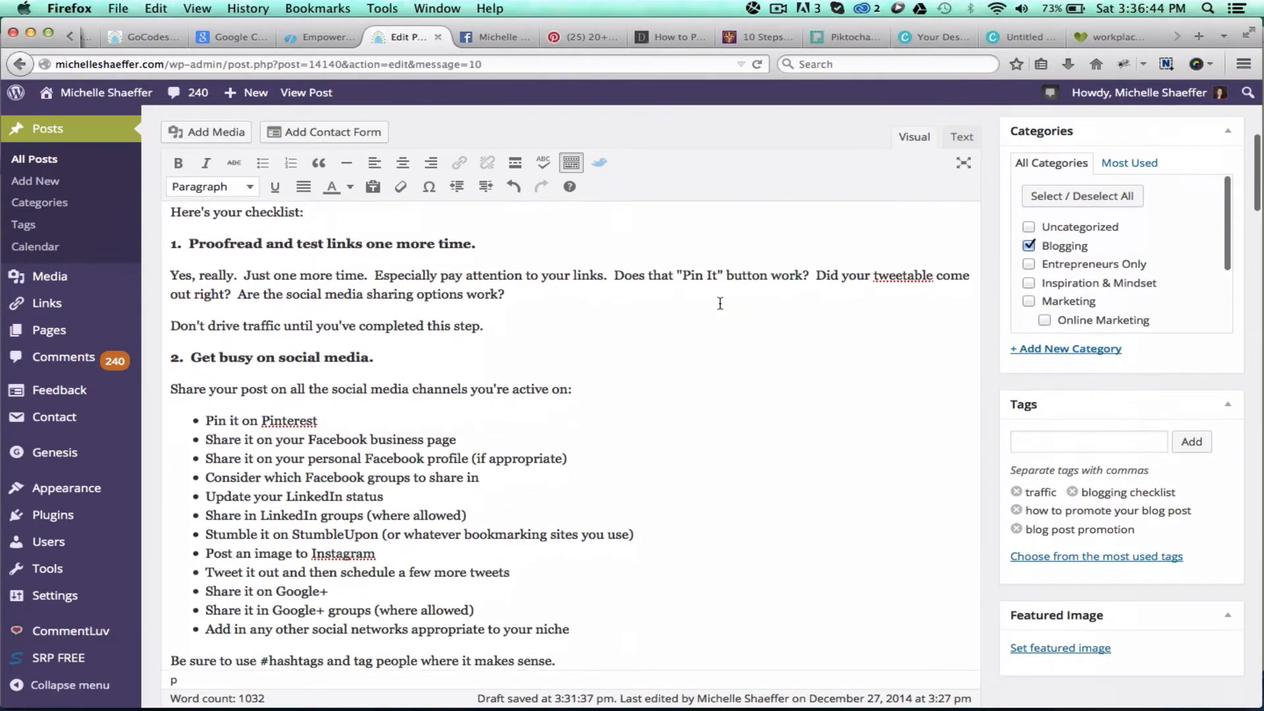
pyautogui.scroll(-3)
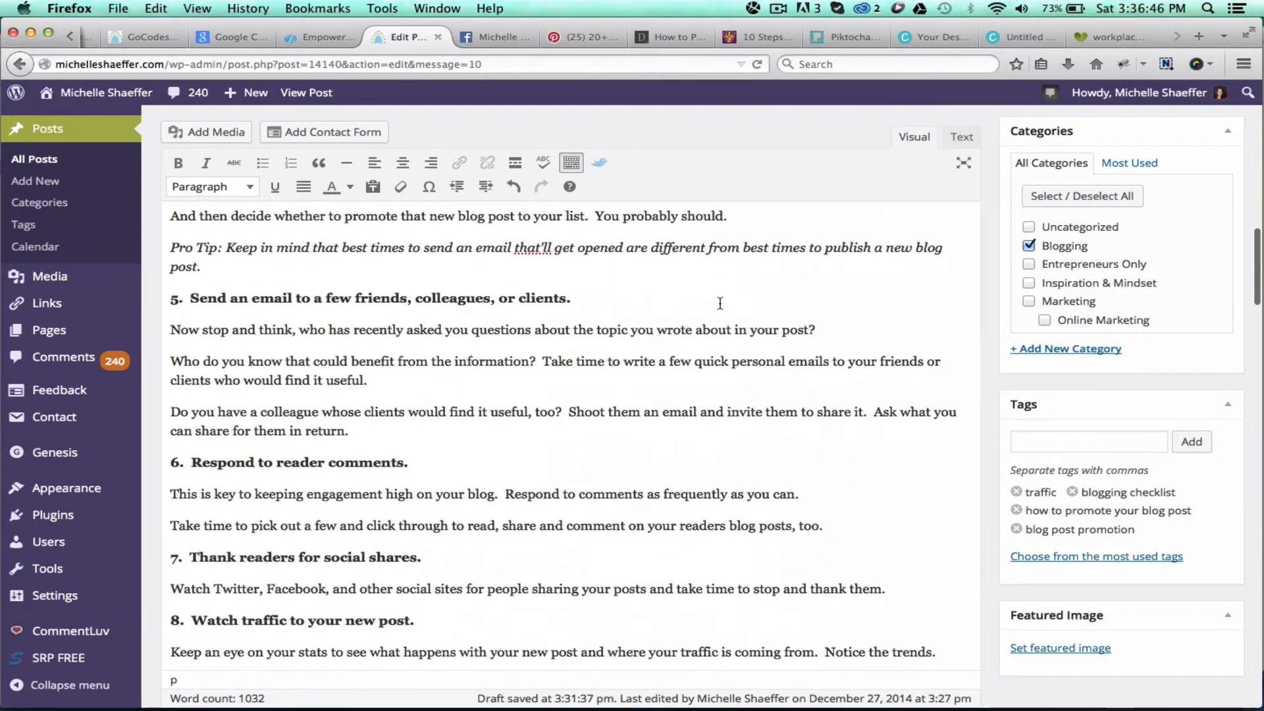
pyautogui.scroll(3)
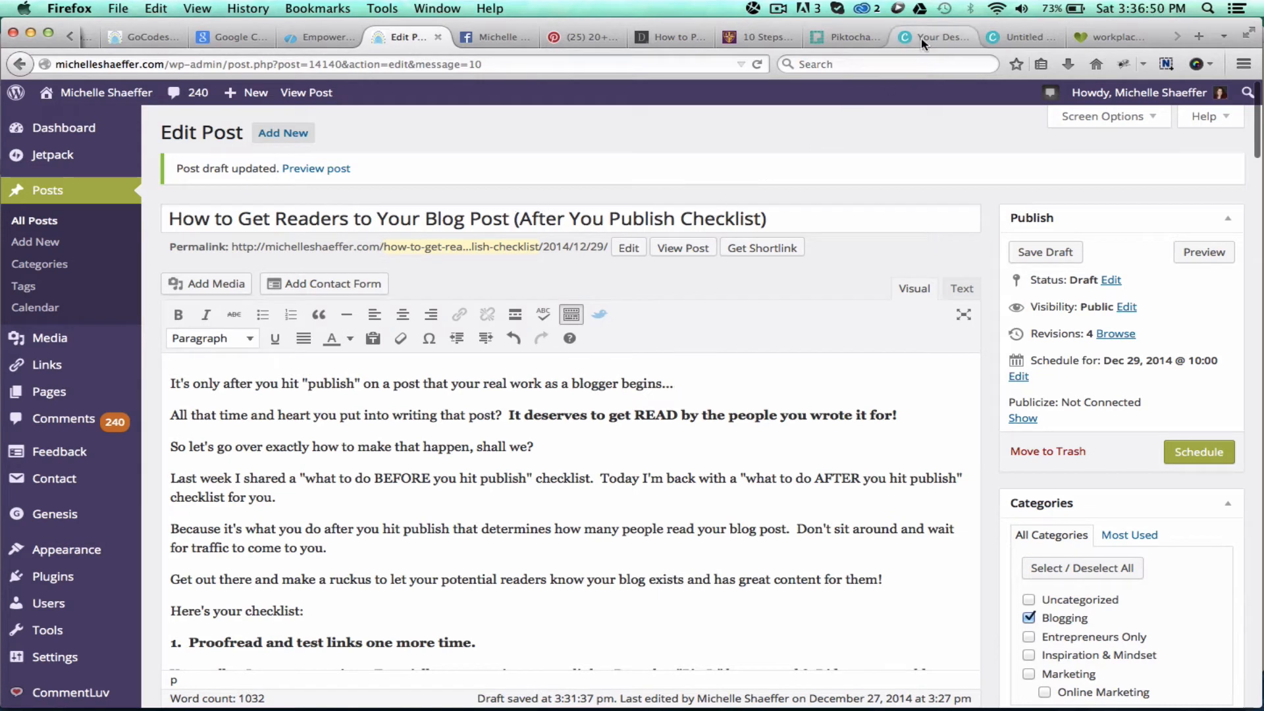
pyautogui.click(931, 37)
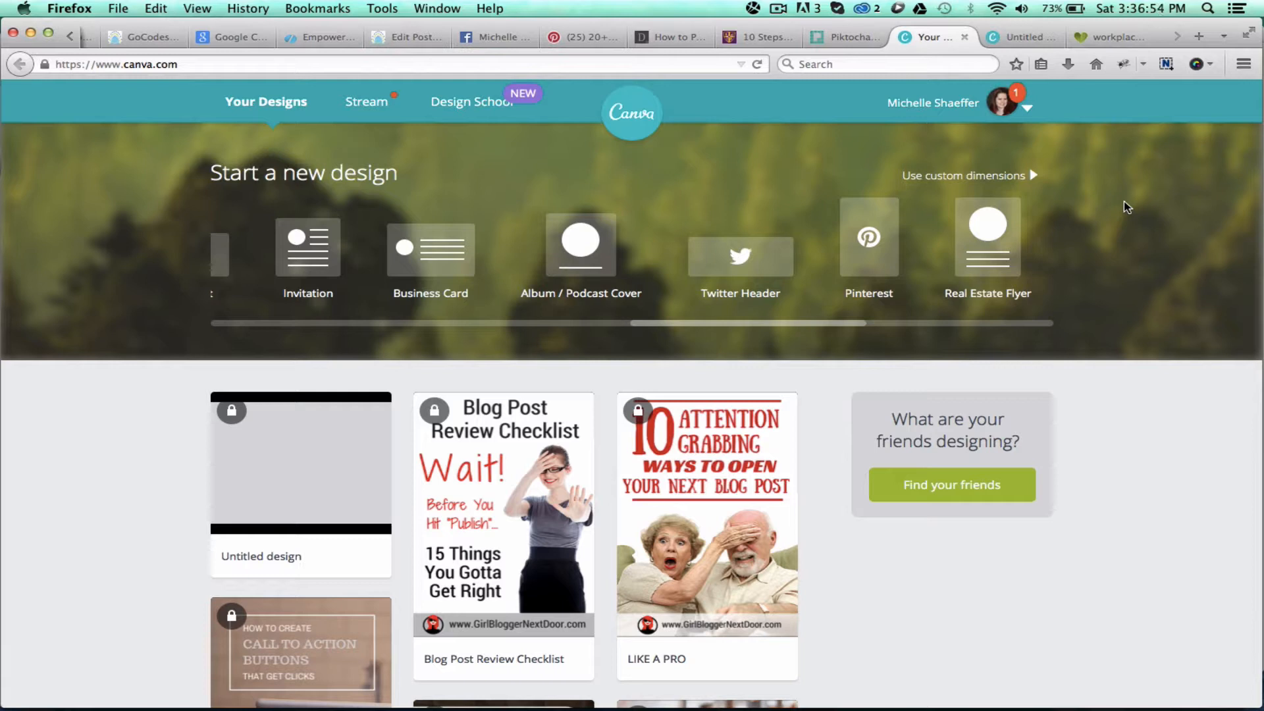
pyautogui.moveTo(869, 237)
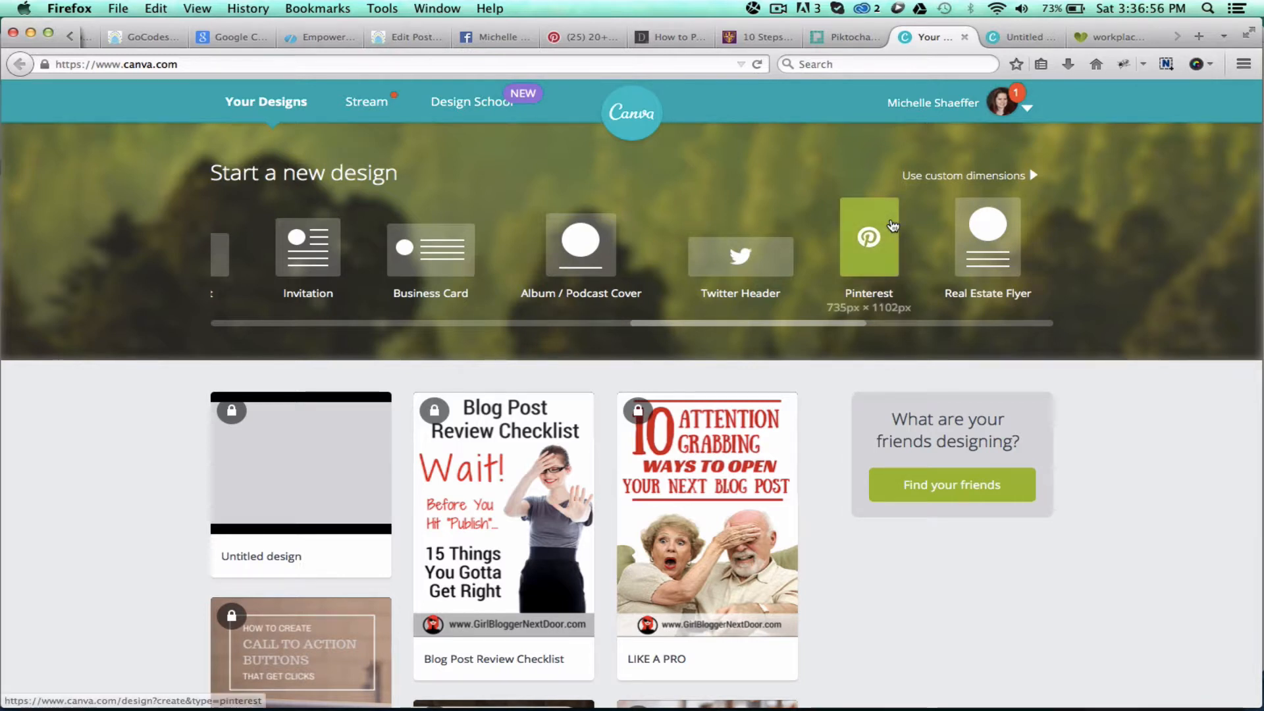
pyautogui.moveTo(703, 212)
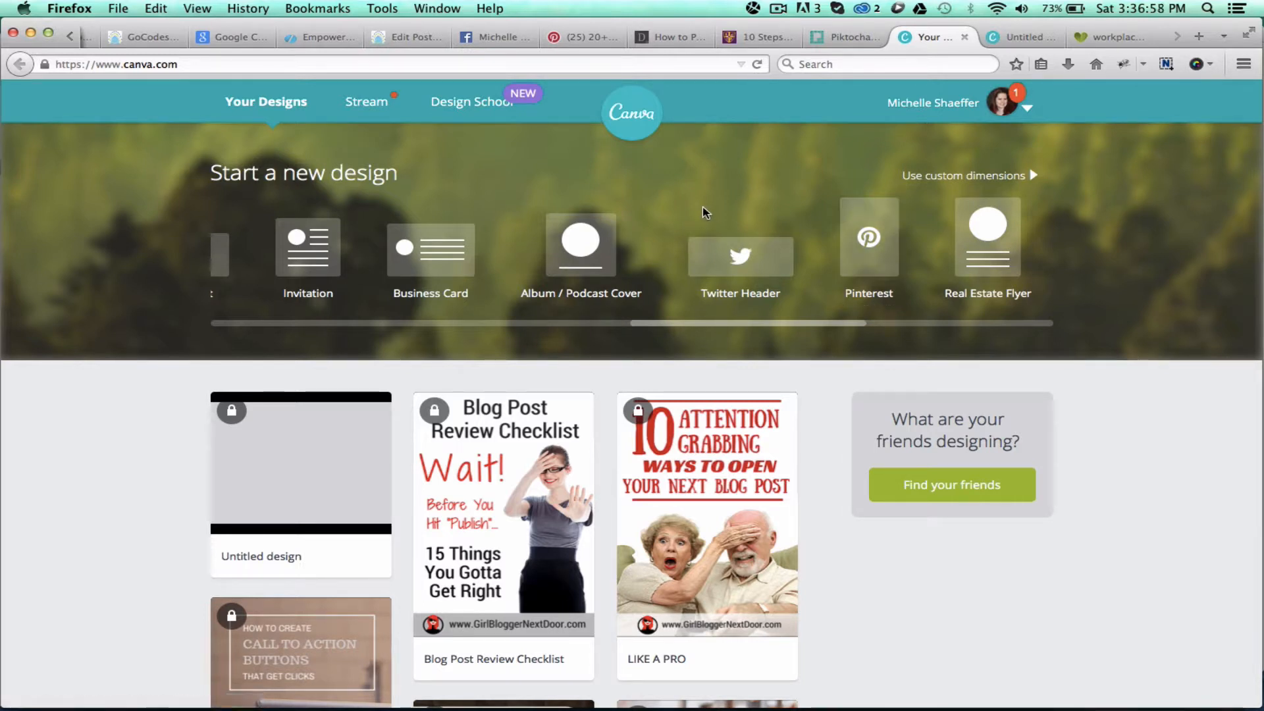
pyautogui.hscroll(3)
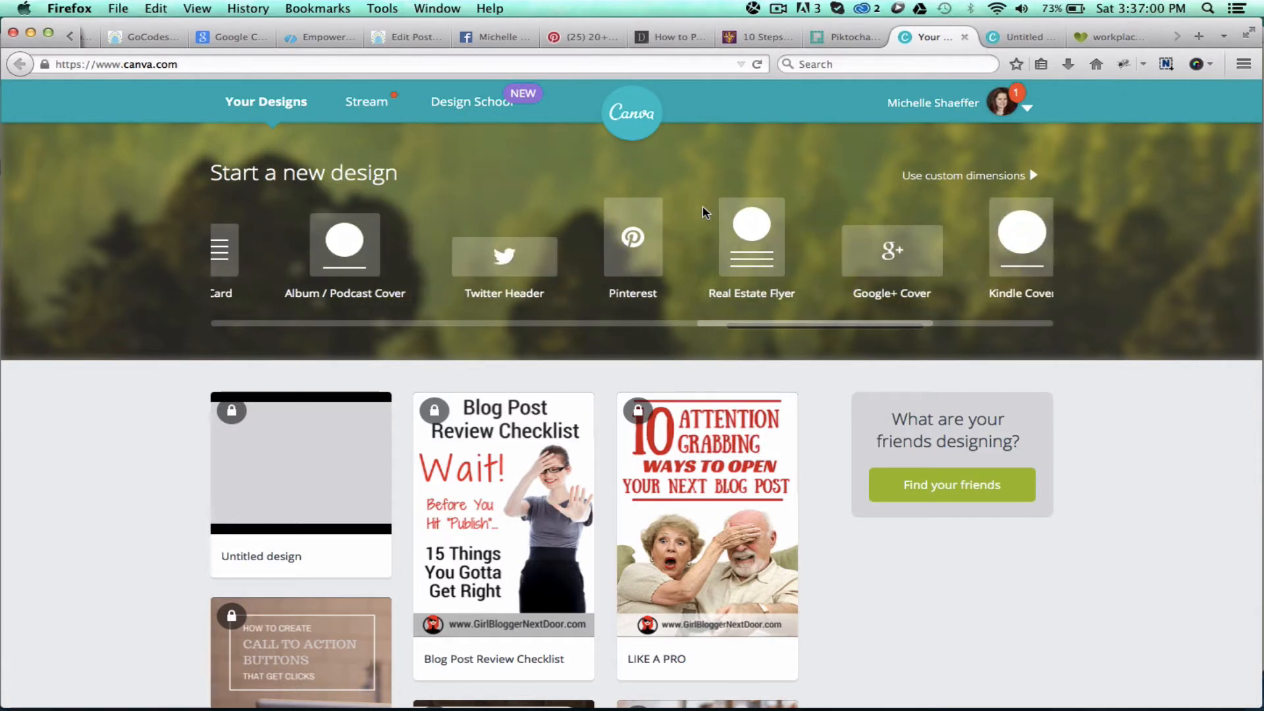
pyautogui.moveTo(632, 238)
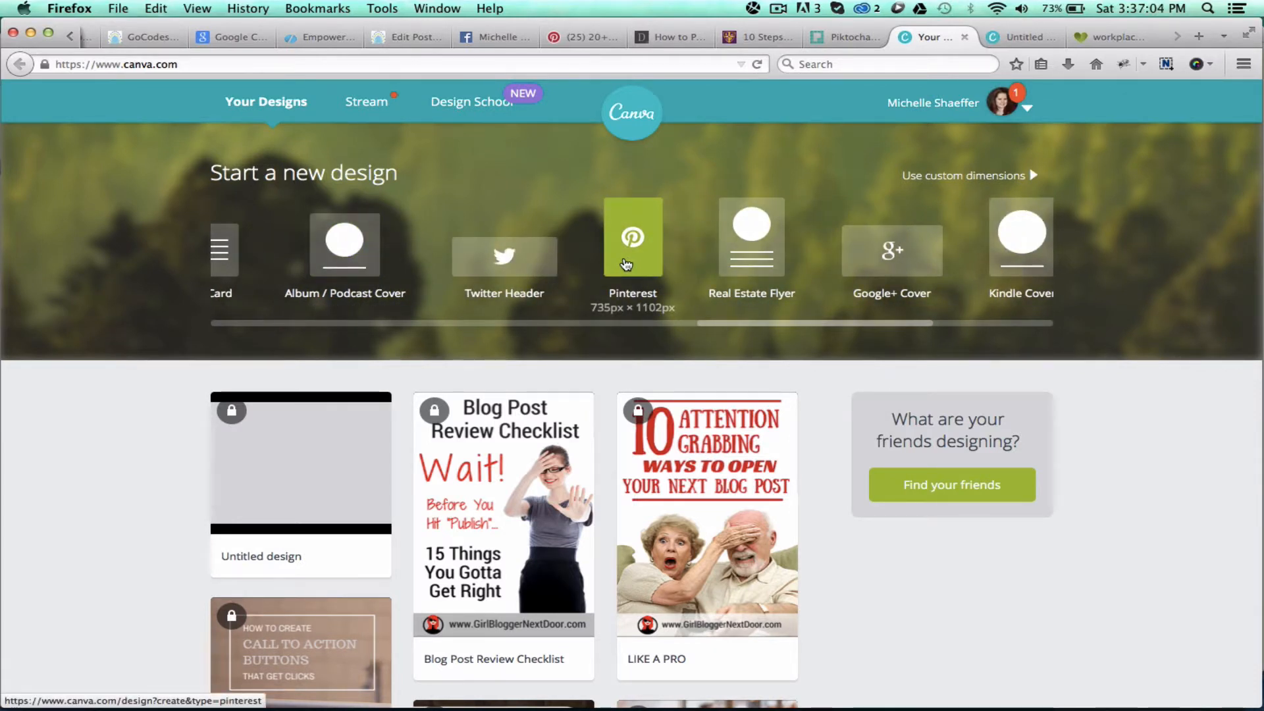
pyautogui.hscroll(-3)
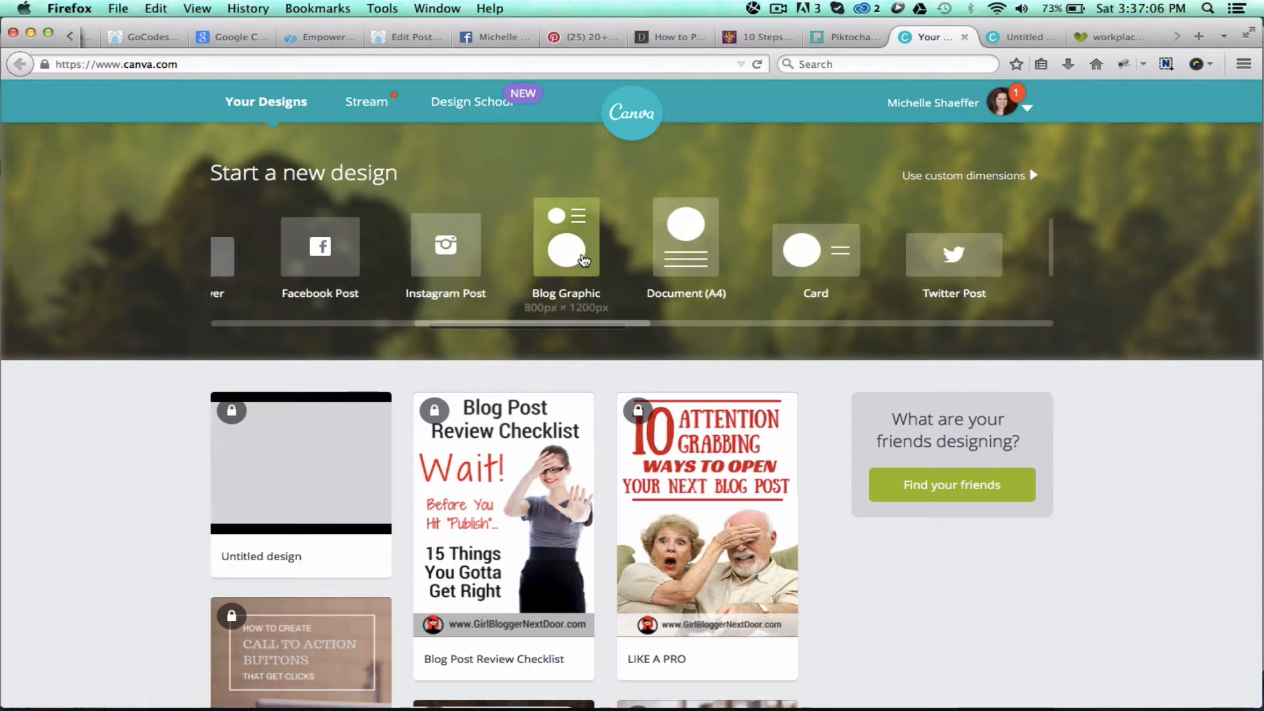
pyautogui.hscroll(3)
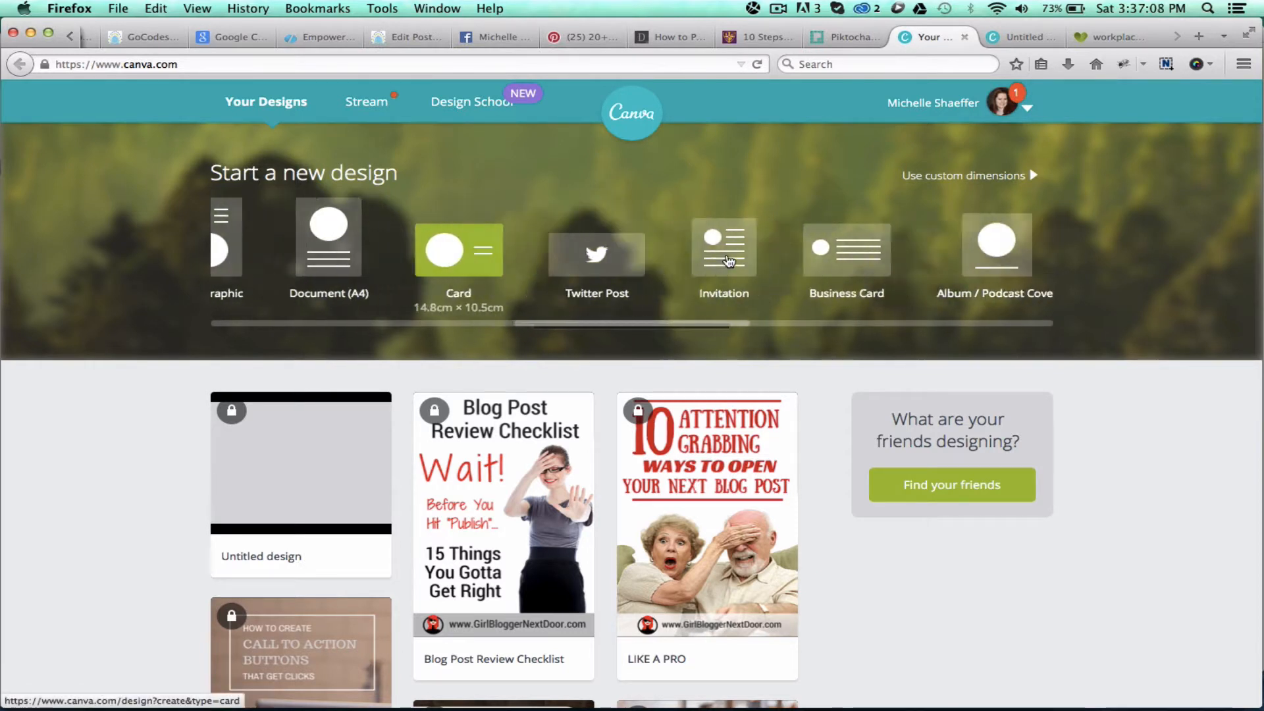
pyautogui.hscroll(3)
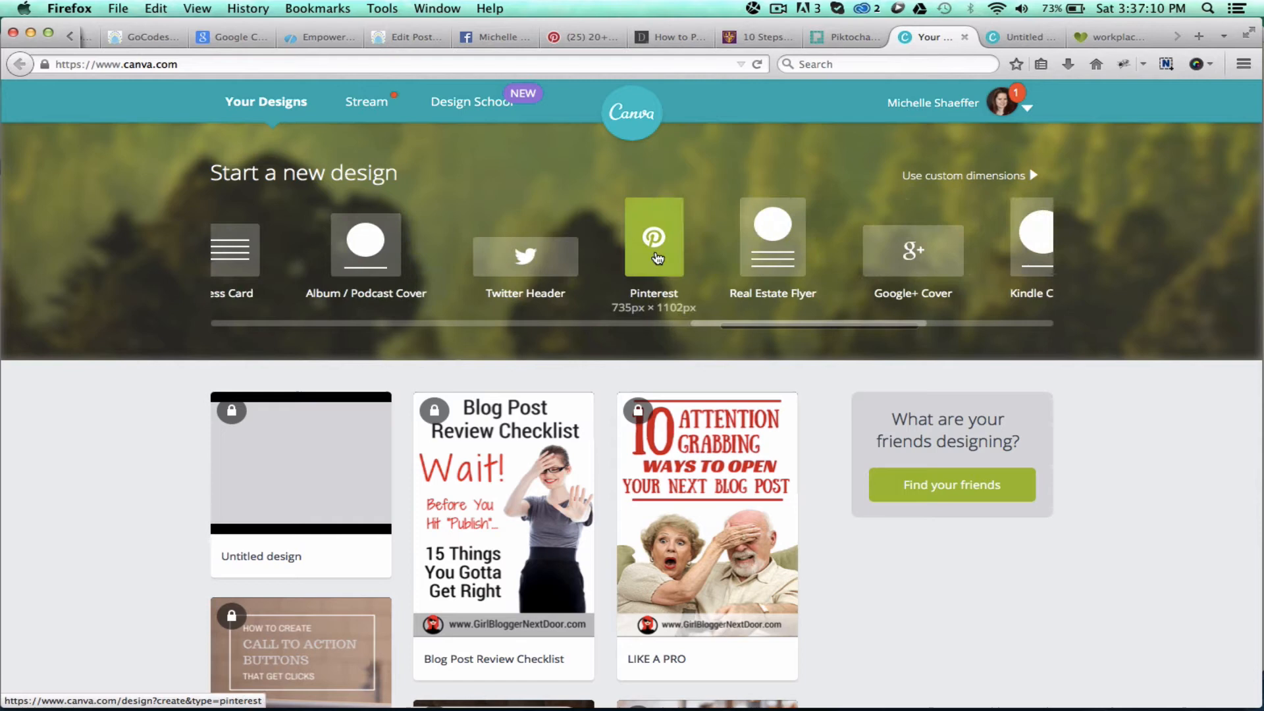
# Return to the untitled 'I hope this is shared.' design and browse the Layouts thumbnails
pyautogui.click(1023, 37)
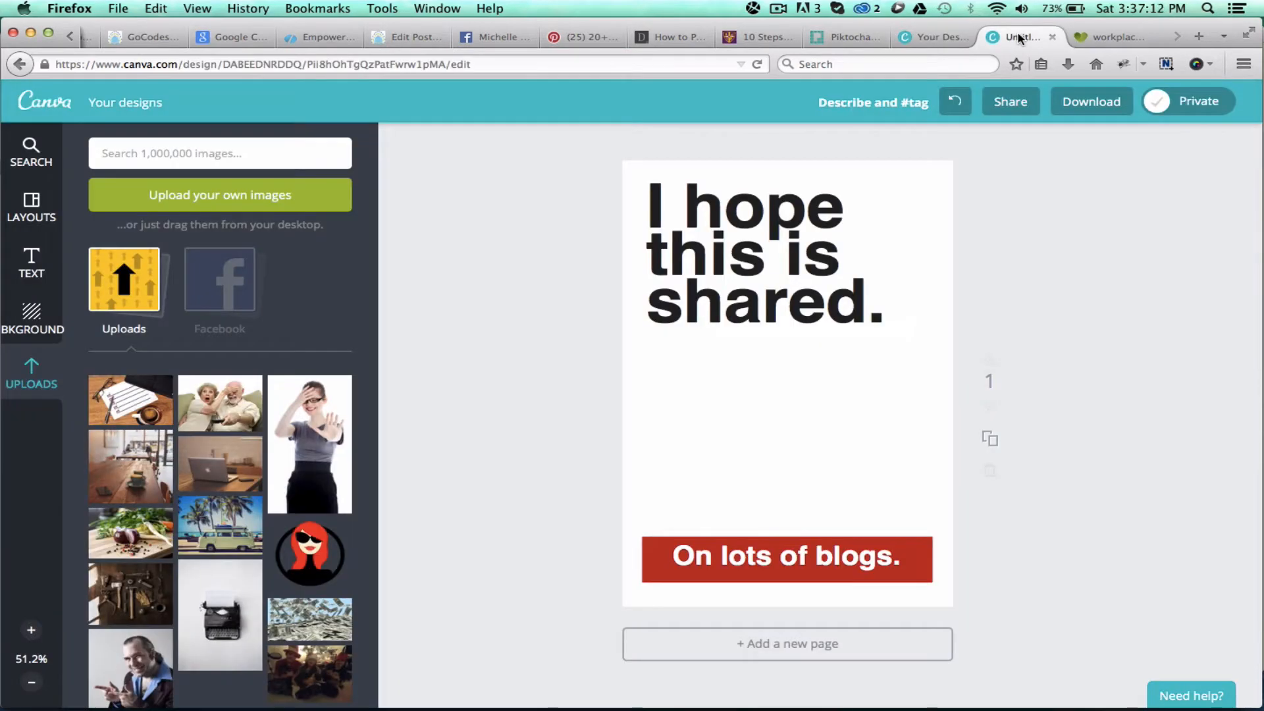
pyautogui.click(31, 205)
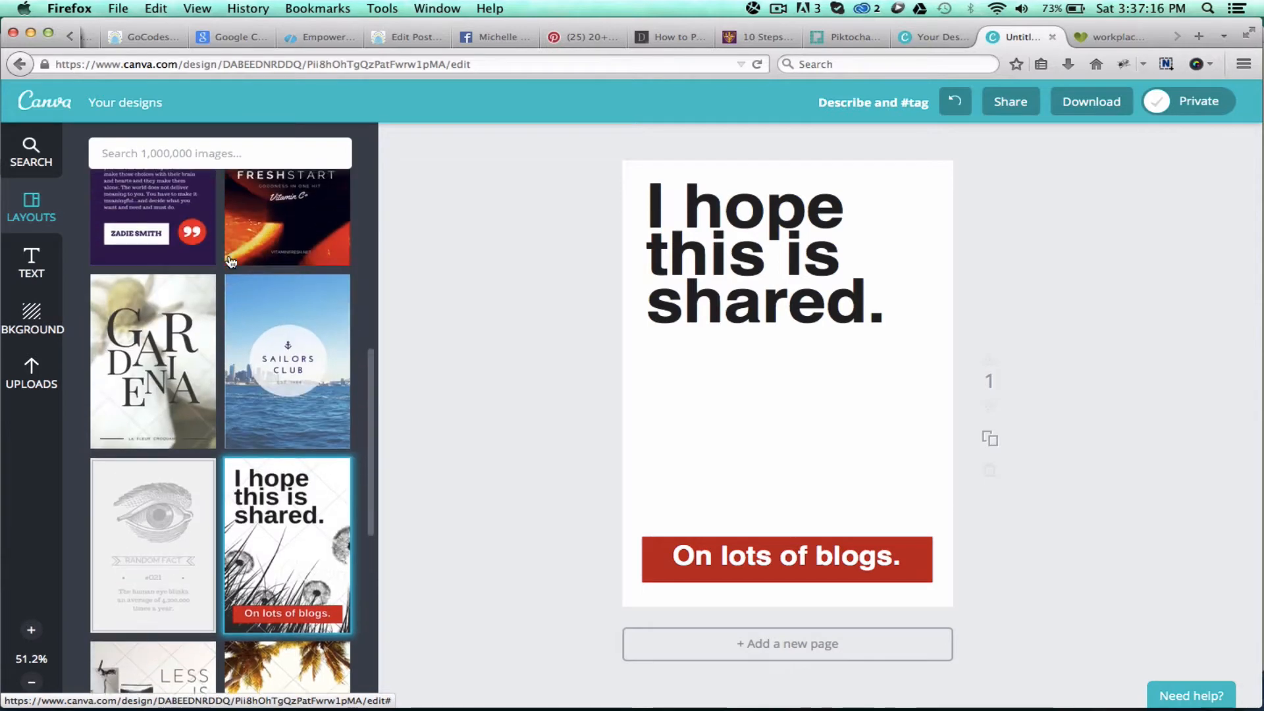
pyautogui.scroll(3)
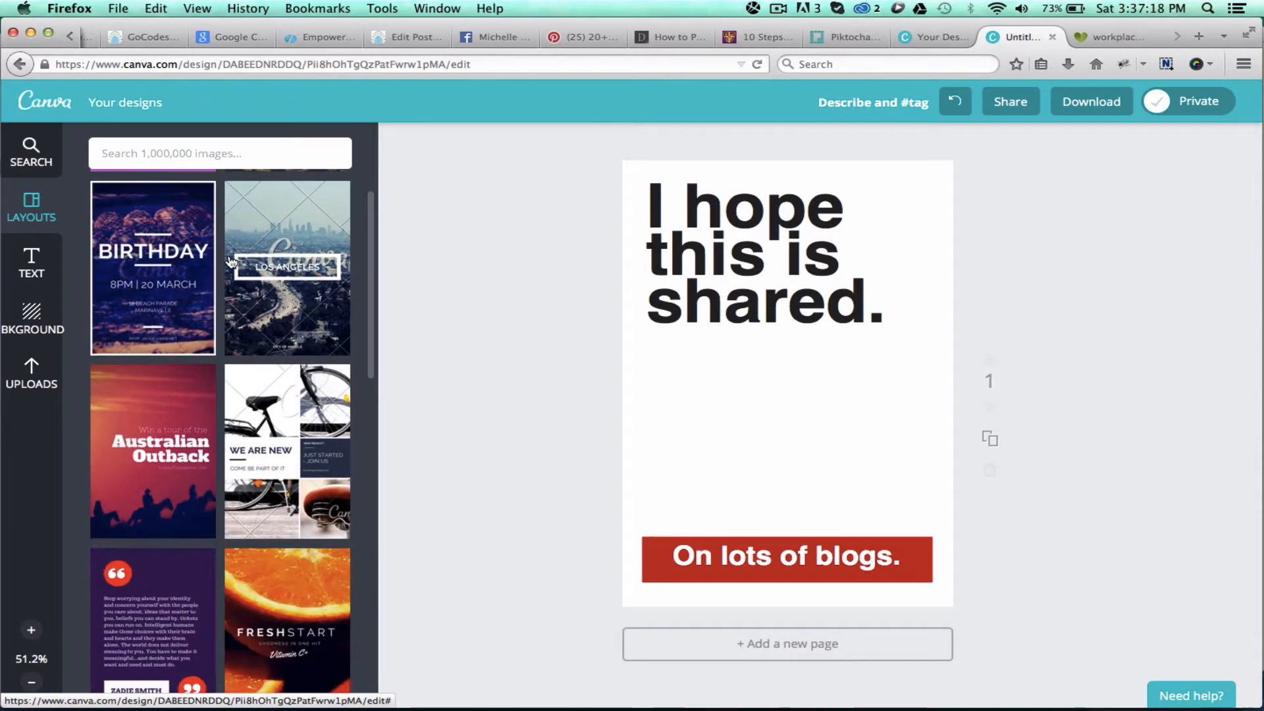
pyautogui.scroll(-3)
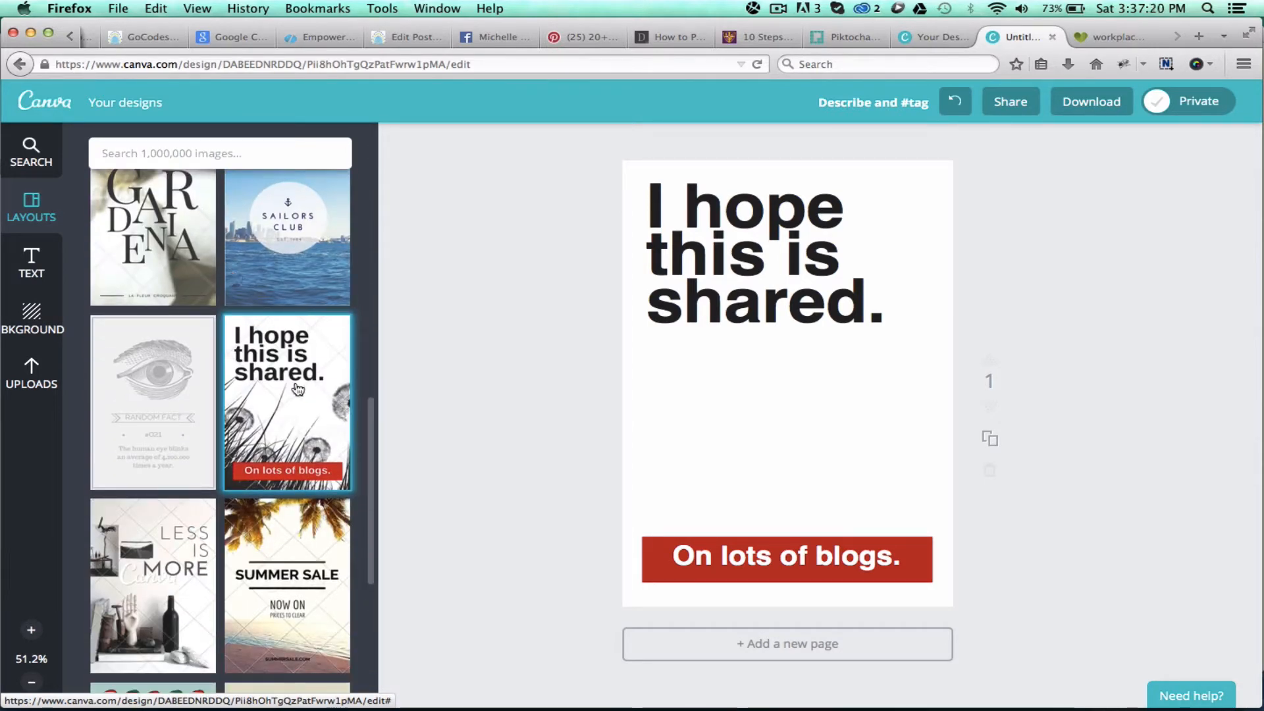
pyautogui.moveTo(287, 389)
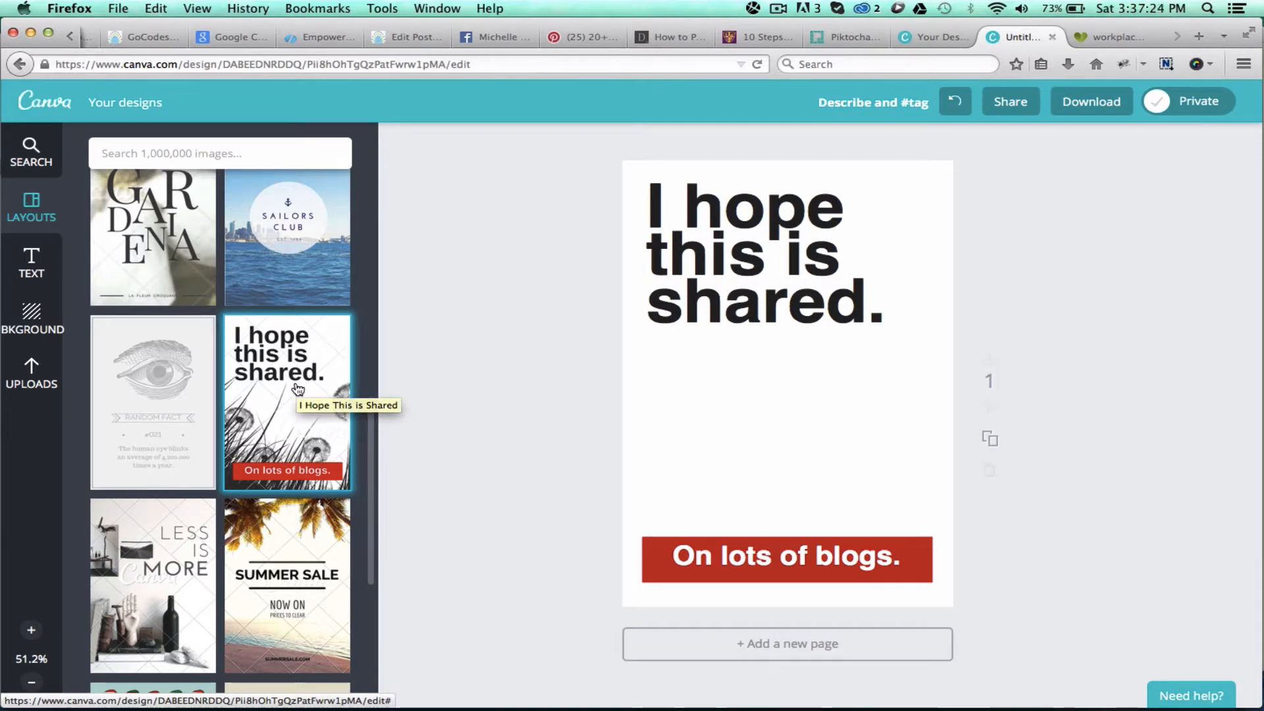
pyautogui.moveTo(162, 384)
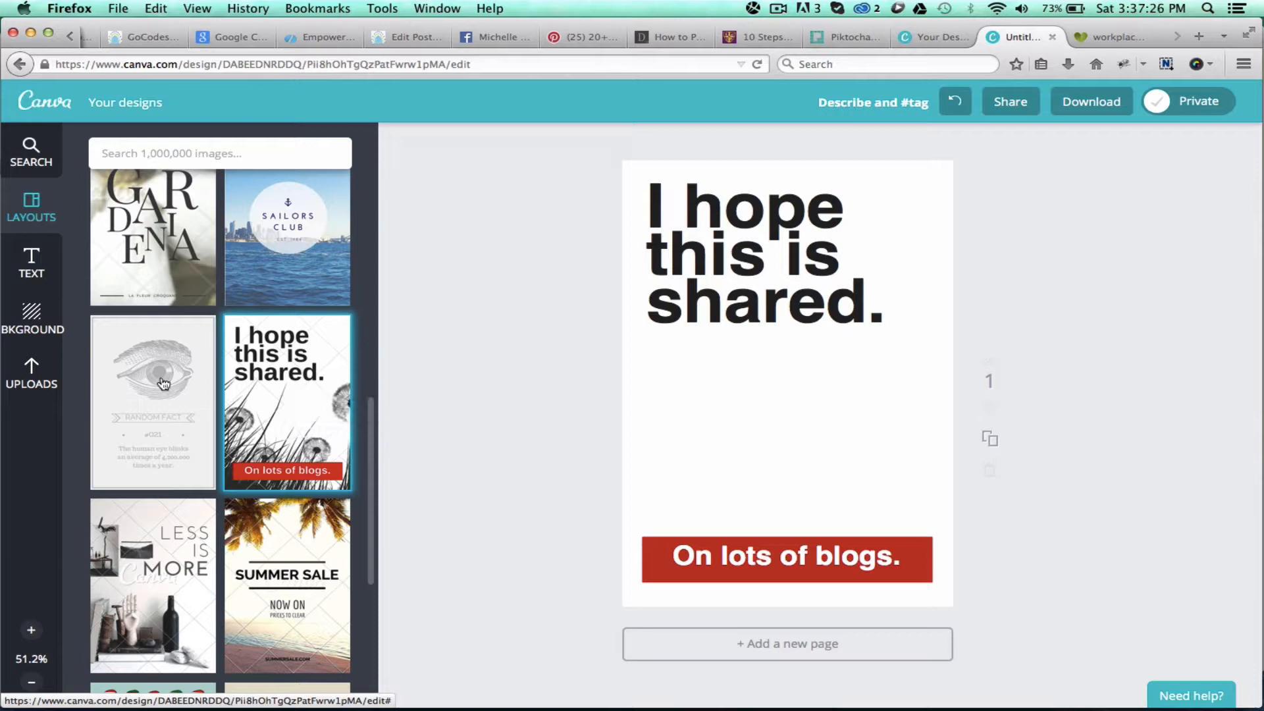
pyautogui.moveTo(1113, 37)
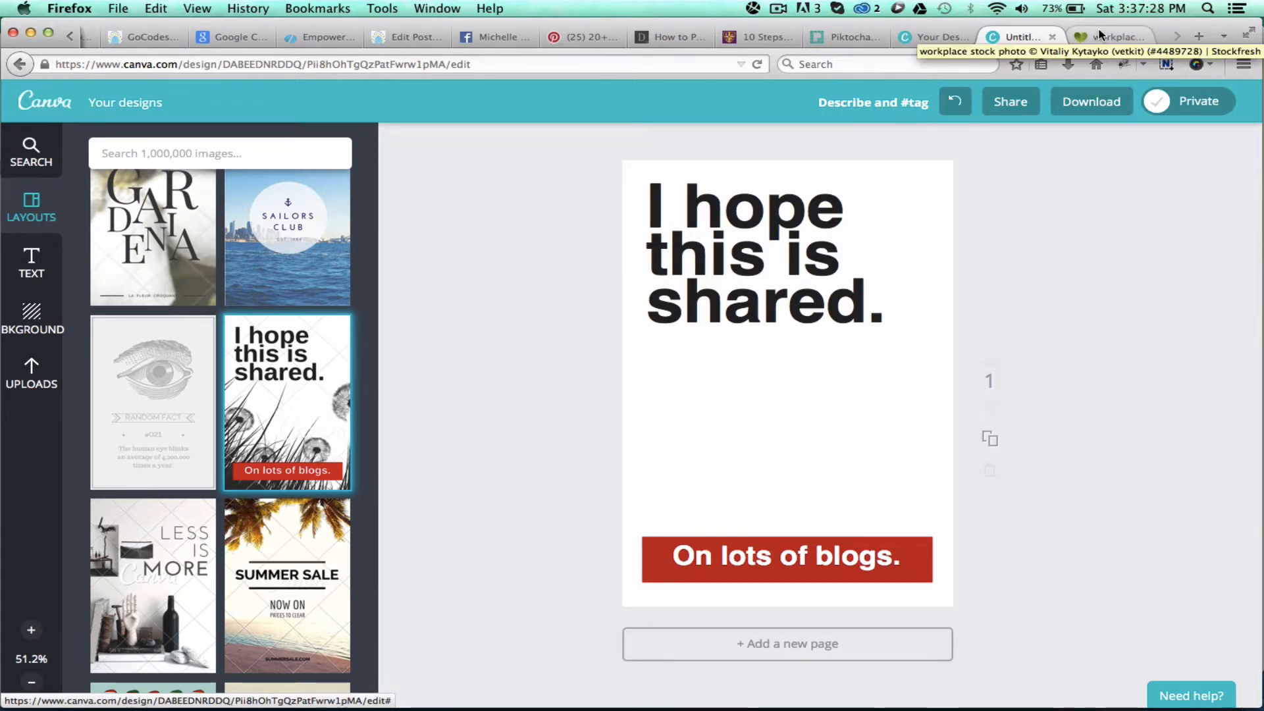
# Open the BKGROUND panel and browse its solid colours and free background patterns
pyautogui.click(32, 319)
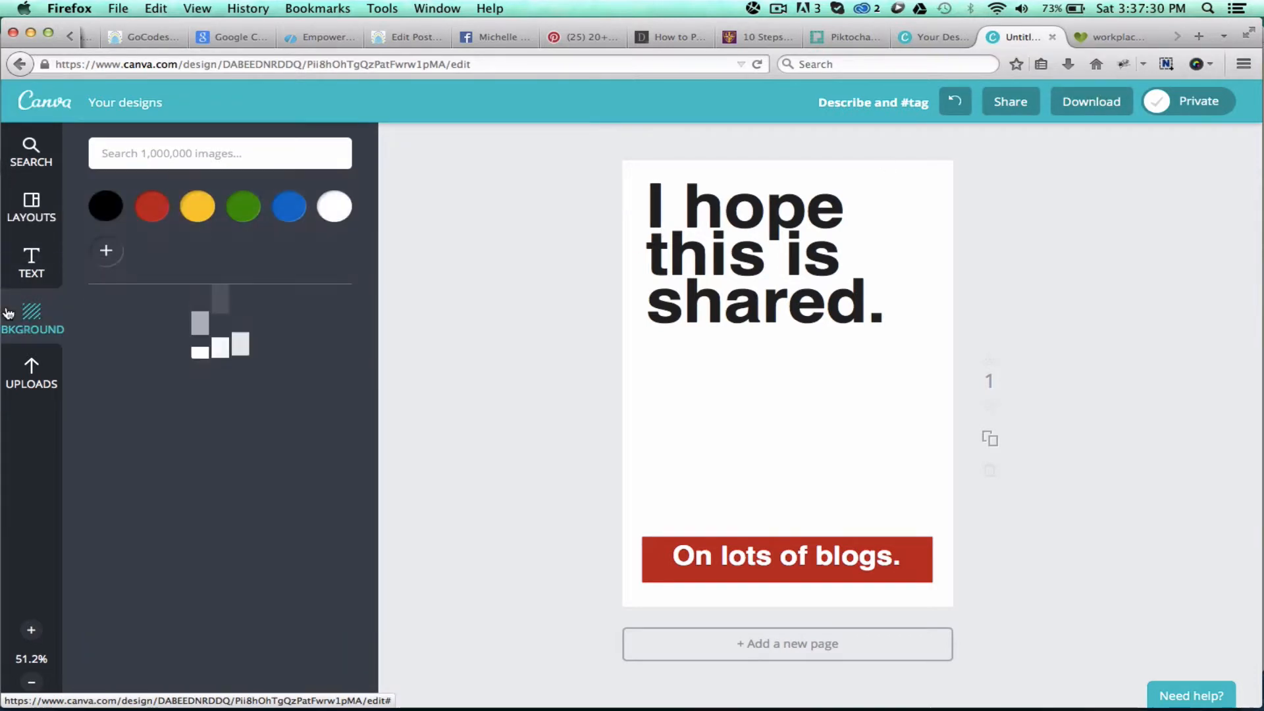
pyautogui.click(31, 316)
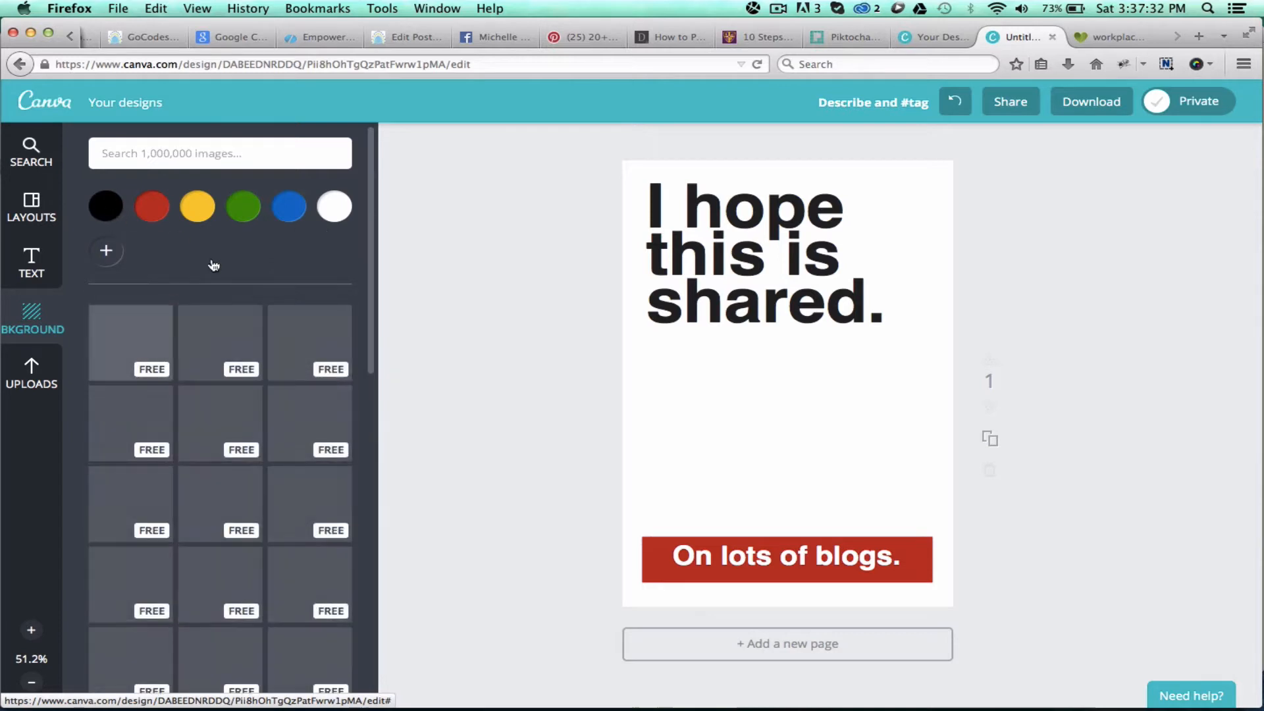
pyautogui.scroll(-3)
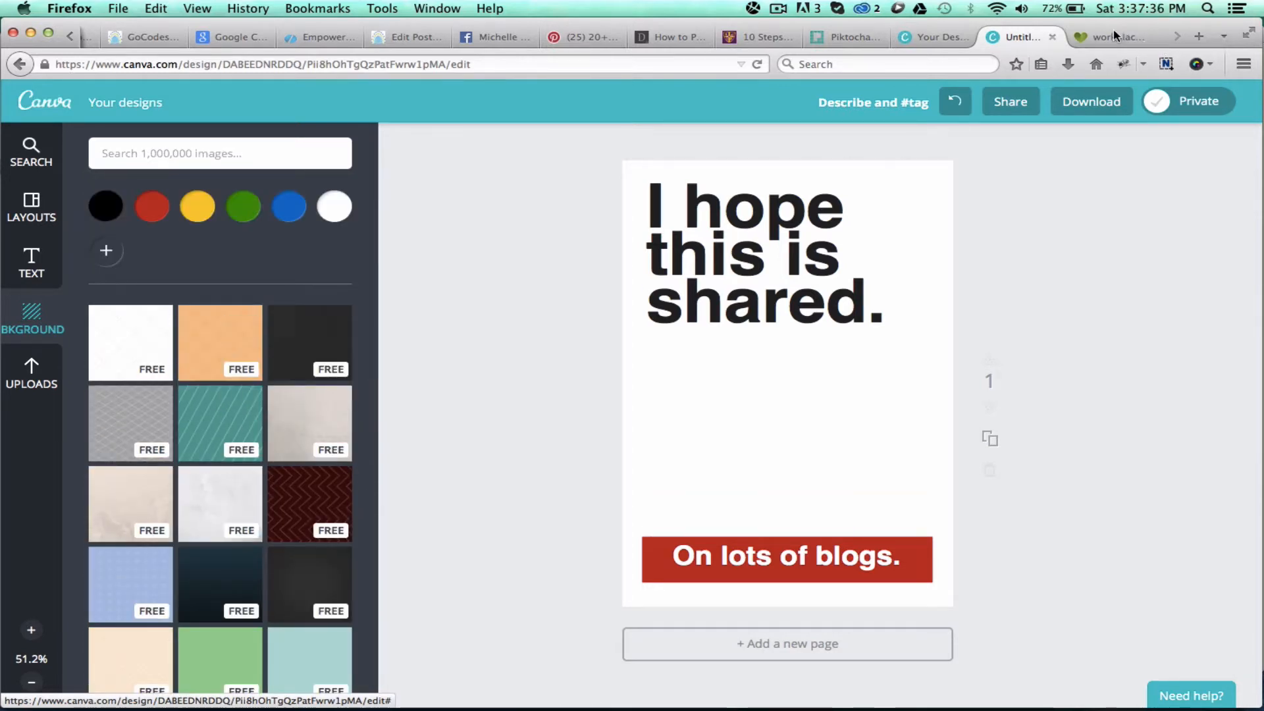
# View the Stockfresh workplace checklist photo page with its download sizes and credit prices
pyautogui.click(1113, 37)
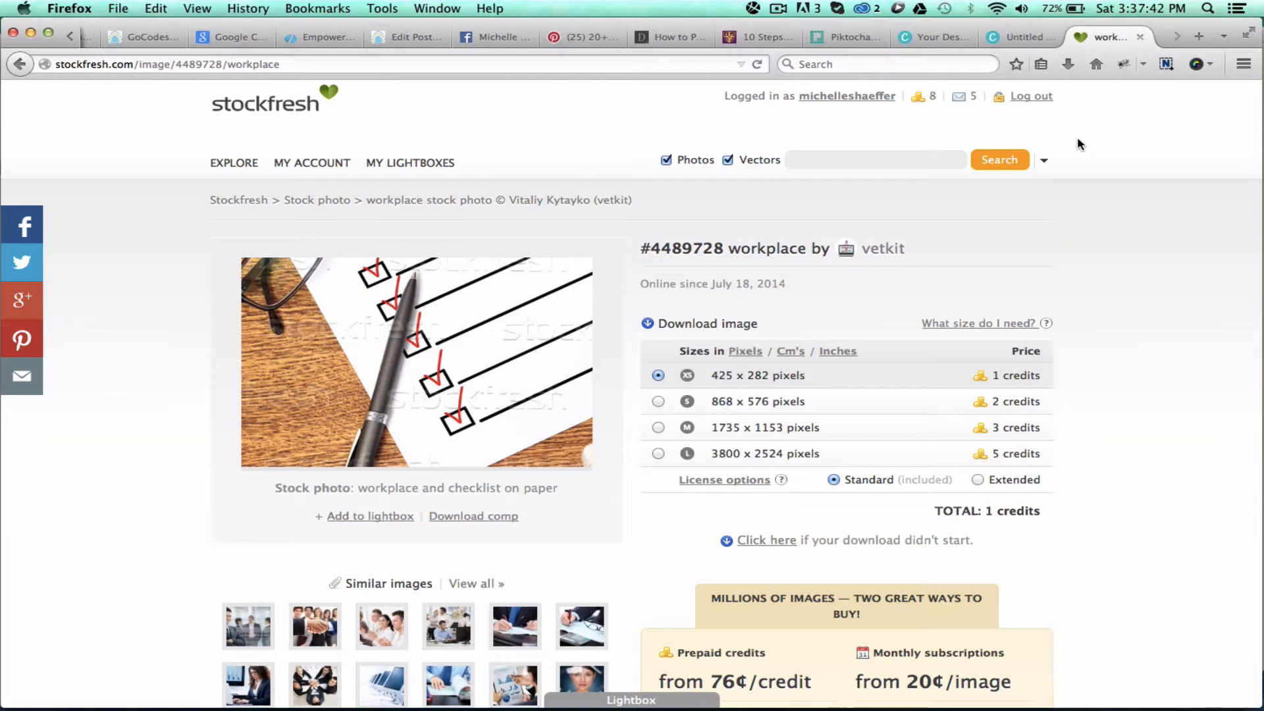
pyautogui.moveTo(1021, 37)
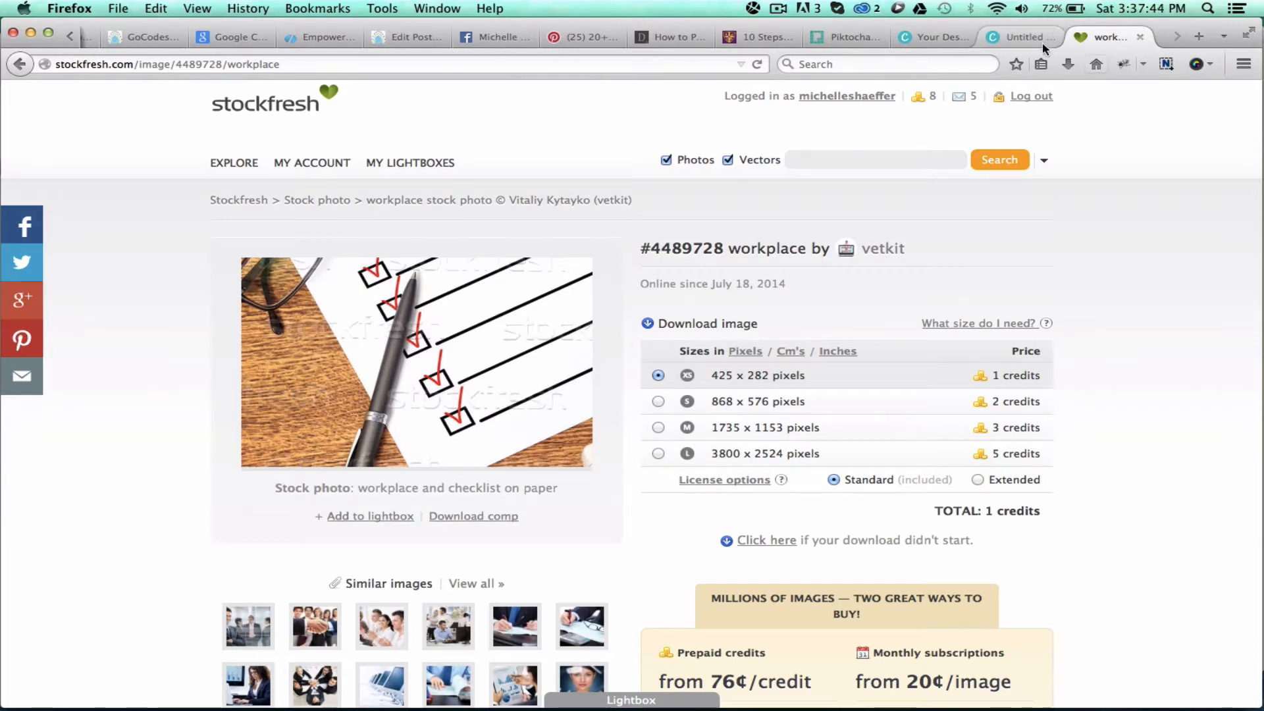
# Upload the workplace checklist-and-coffee photo and set it as the pin's background
pyautogui.click(1018, 37)
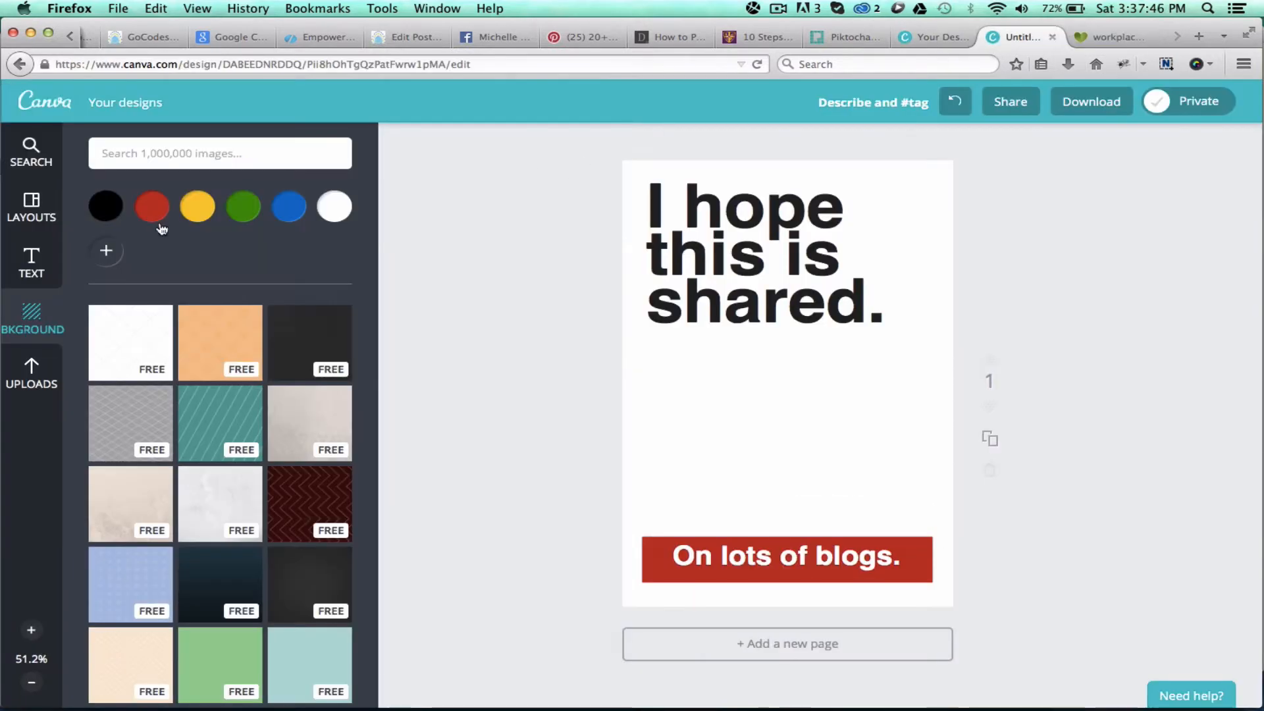
pyautogui.click(32, 372)
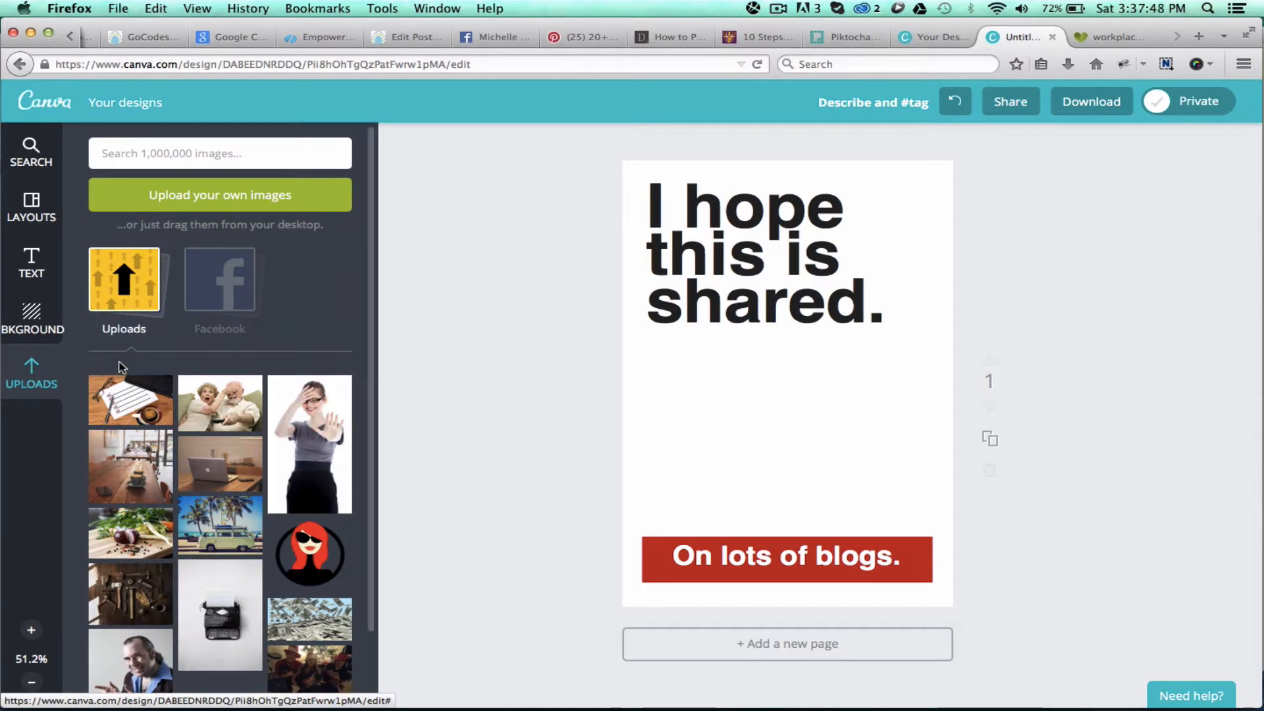
pyautogui.moveTo(219, 200)
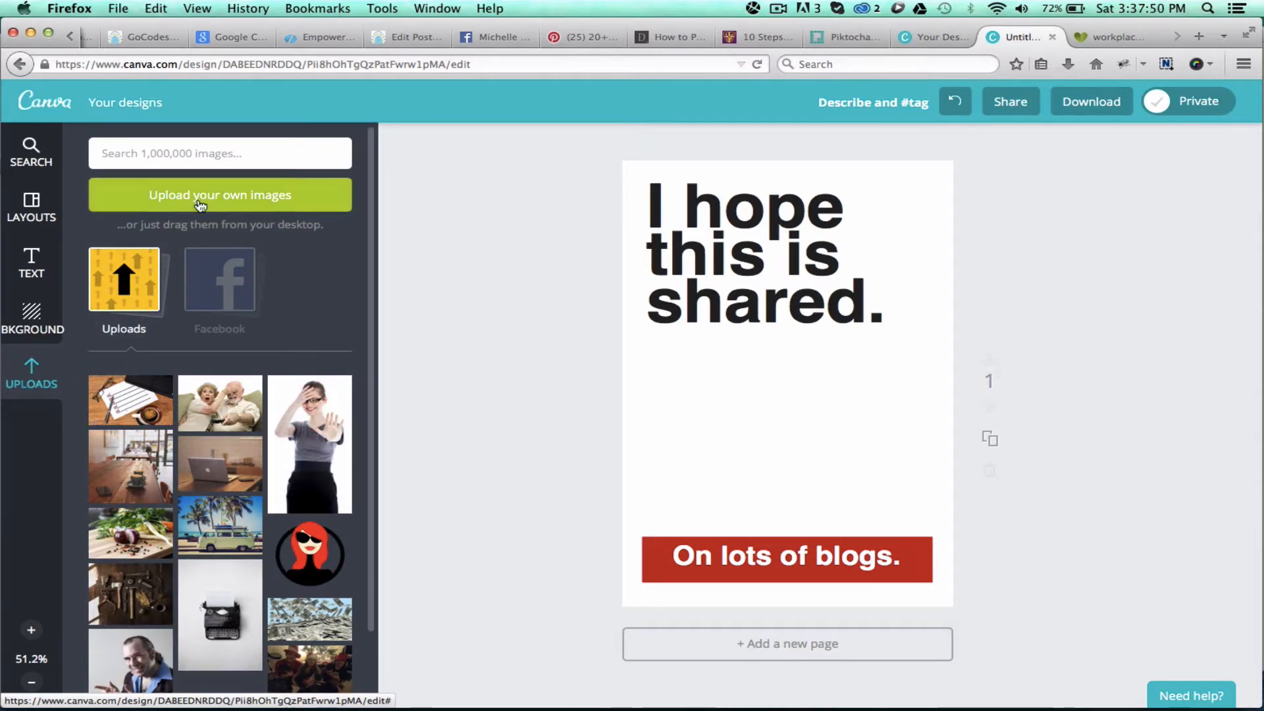
pyautogui.click(130, 401)
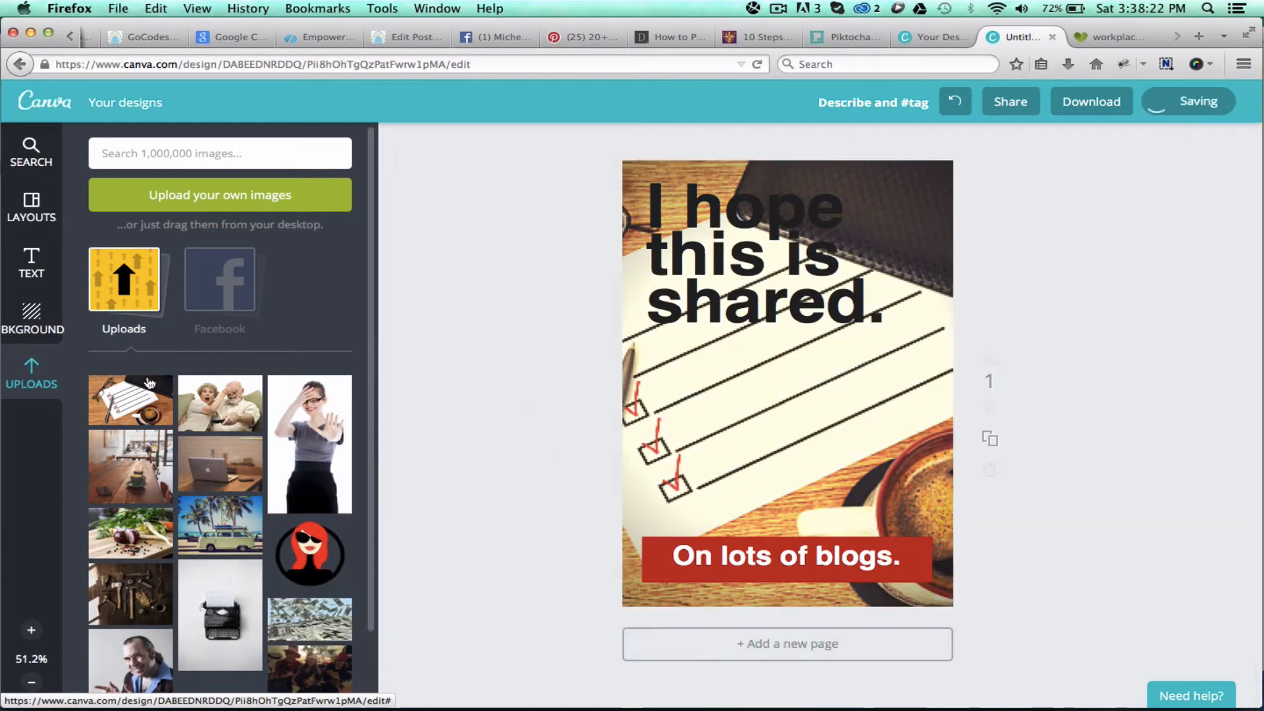
# Set the checklist photo's transparency to about 55 and delete the 'I hope this is shared.' heading
pyautogui.click(31, 206)
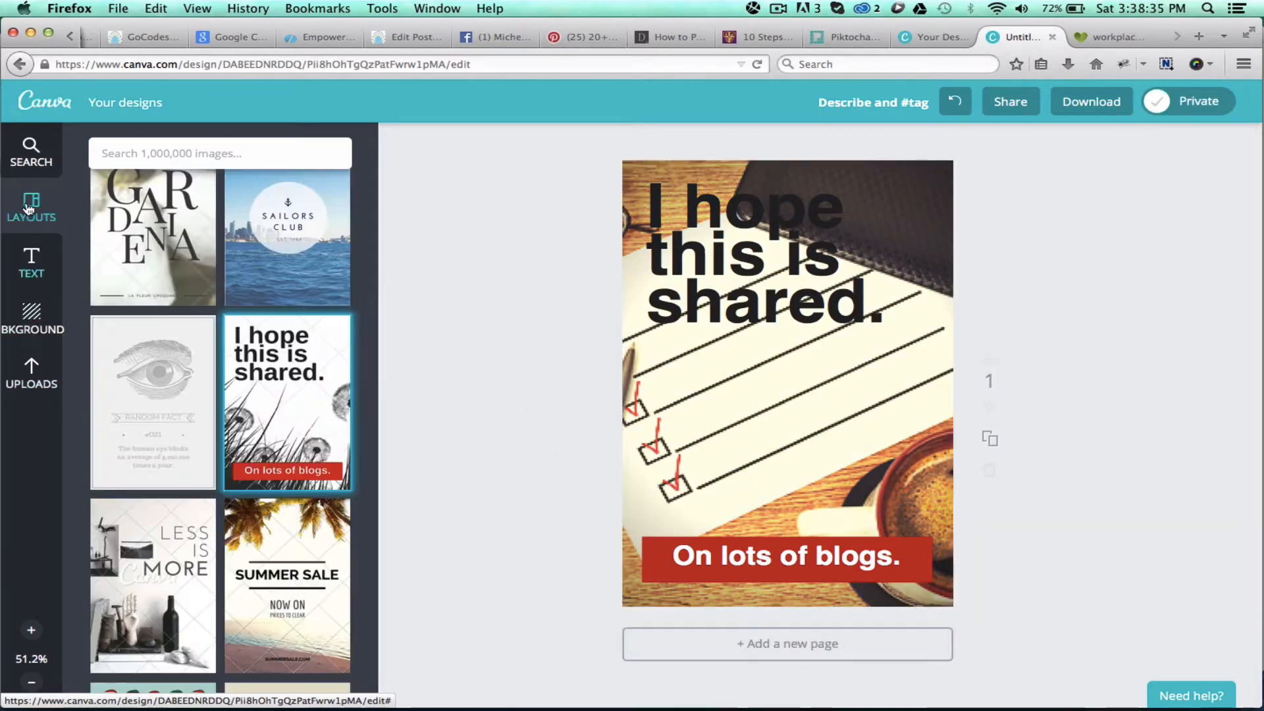
pyautogui.click(31, 262)
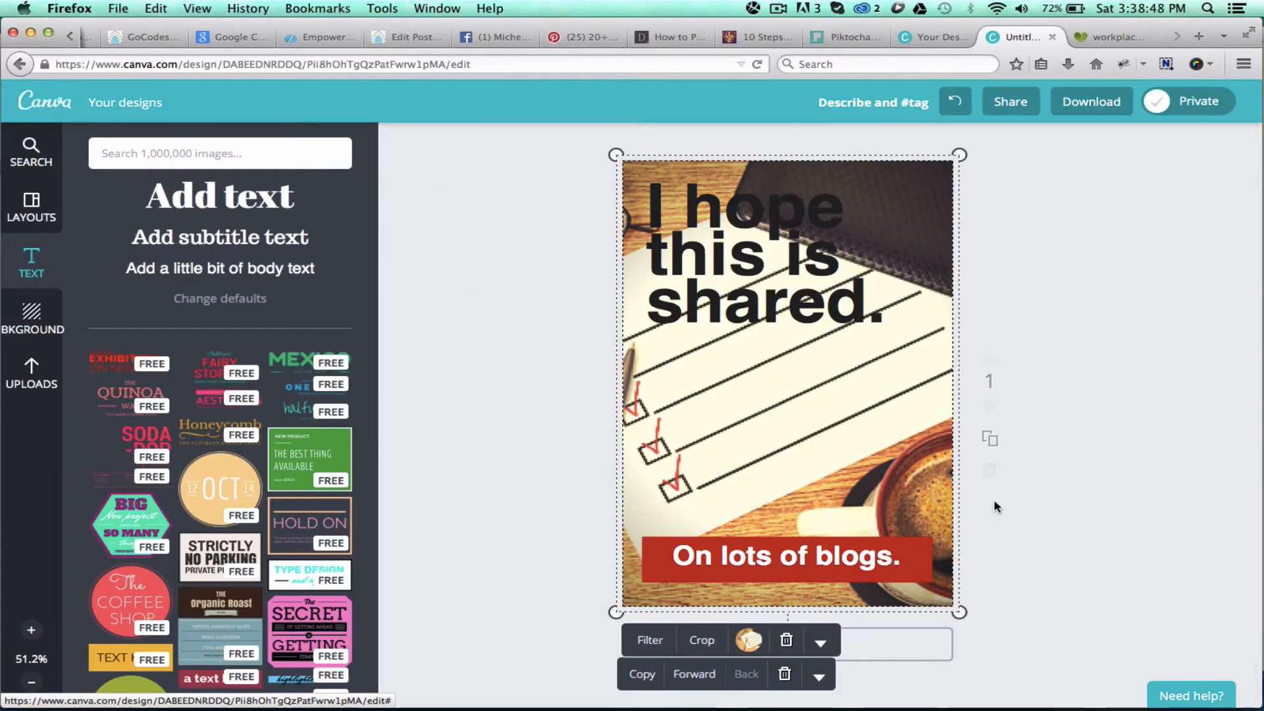
pyautogui.click(31, 205)
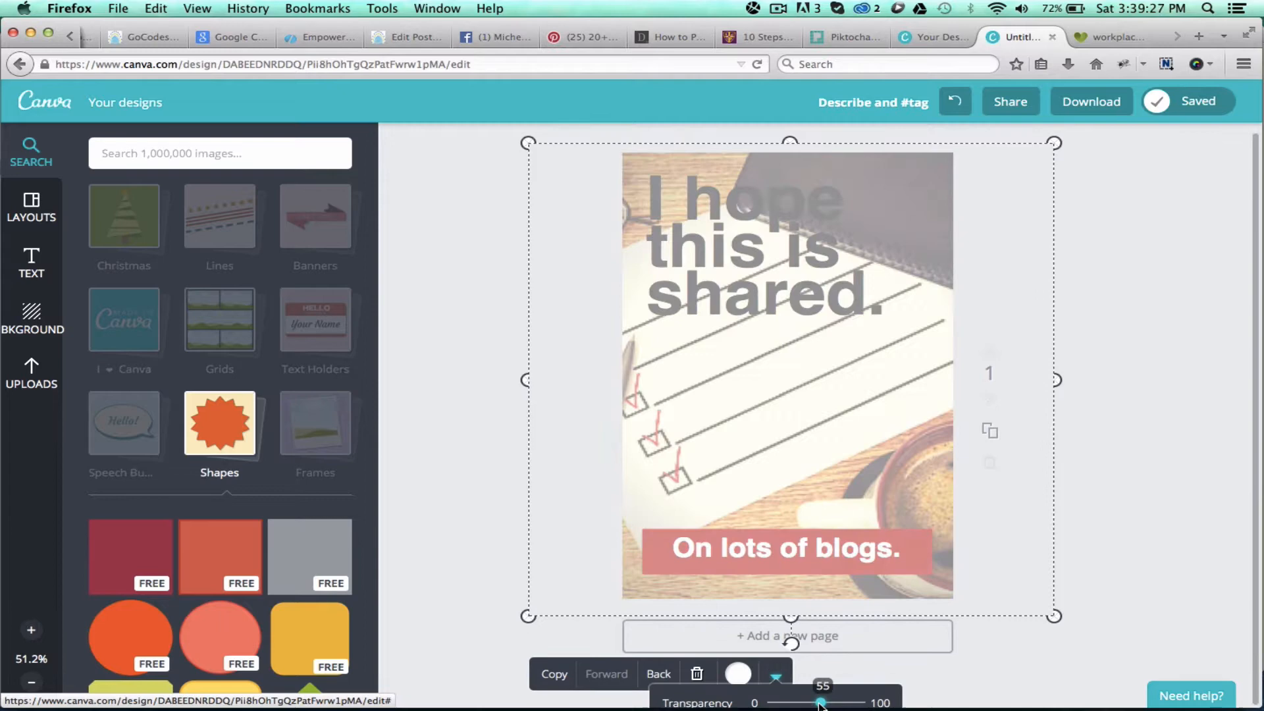
pyautogui.click(742, 250)
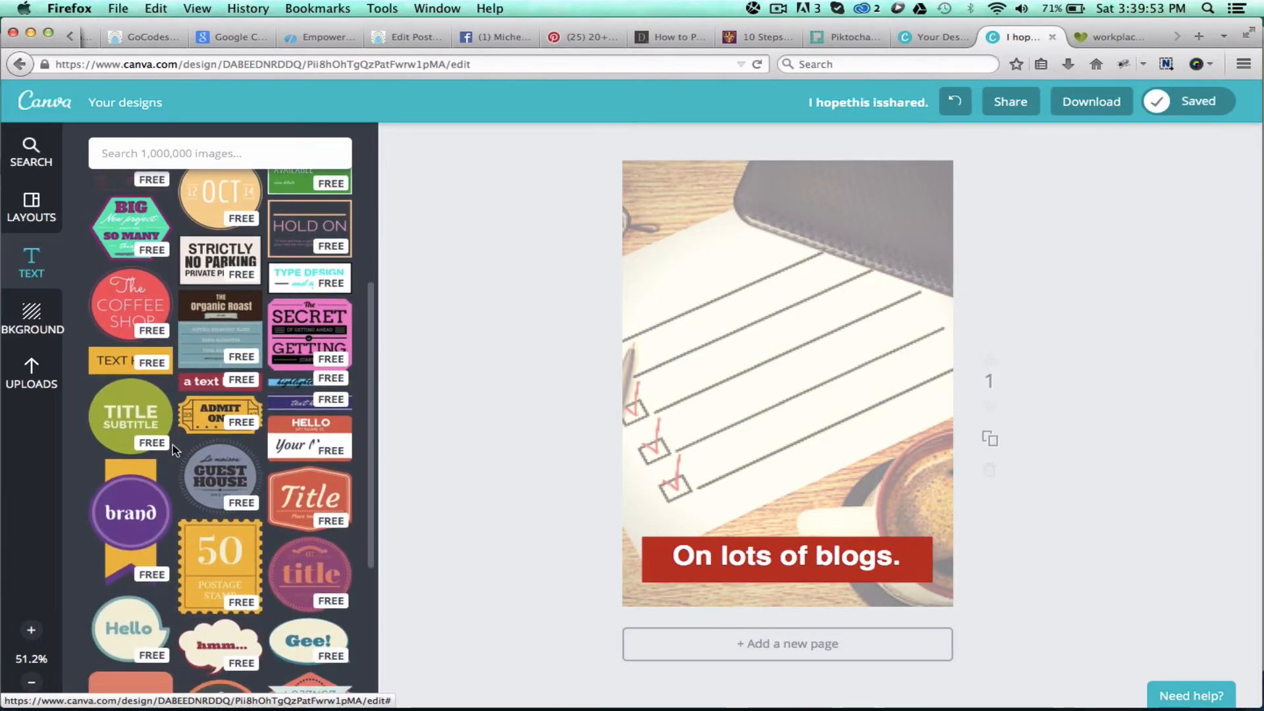
# Add the 'How to Get Readers to Your Blog Post' heading and reword the banner to 'Click Here to Get More Readers'
pyautogui.click(406, 37)
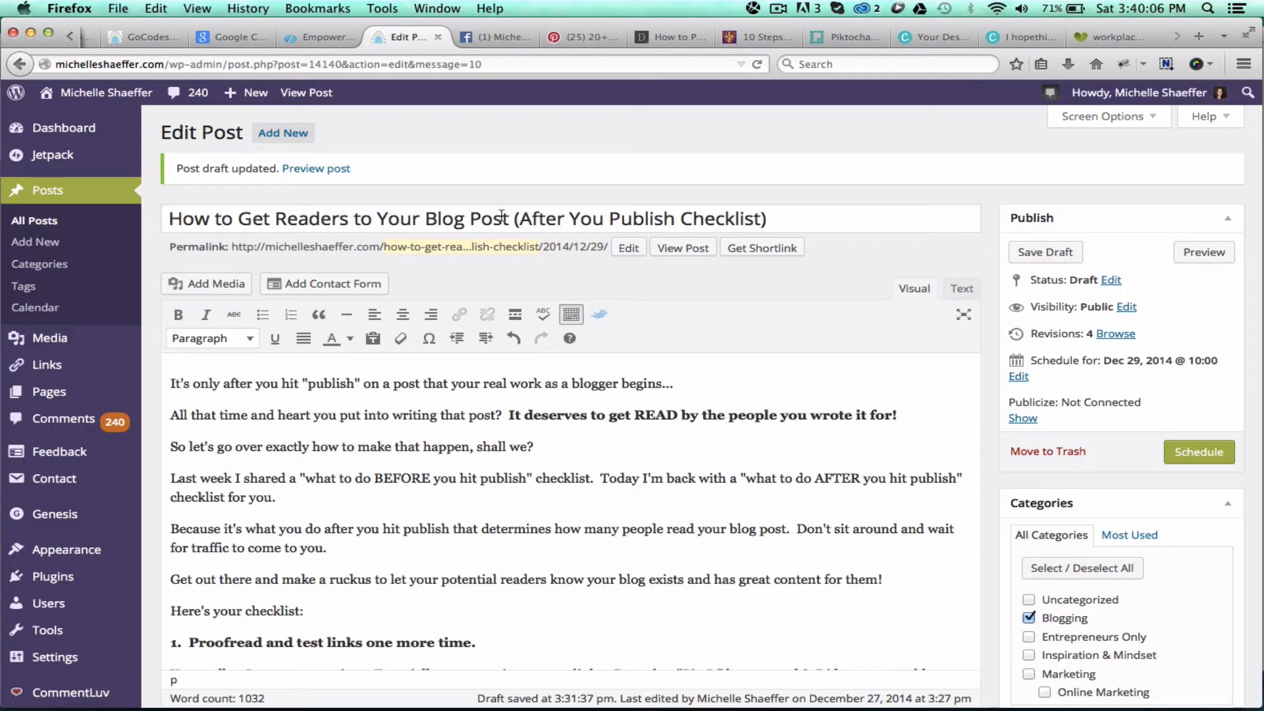
pyautogui.click(1021, 37)
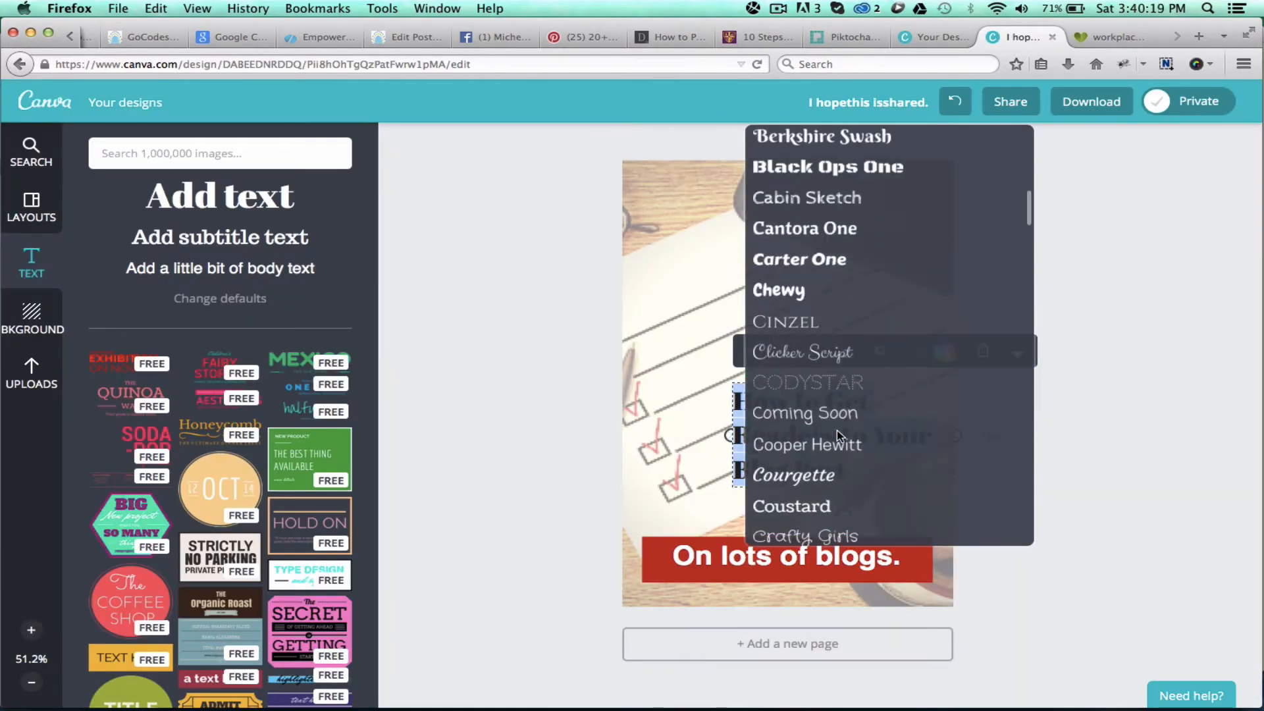
pyautogui.scroll(-3)
pyautogui.write('Click Here t Get More Readers.')
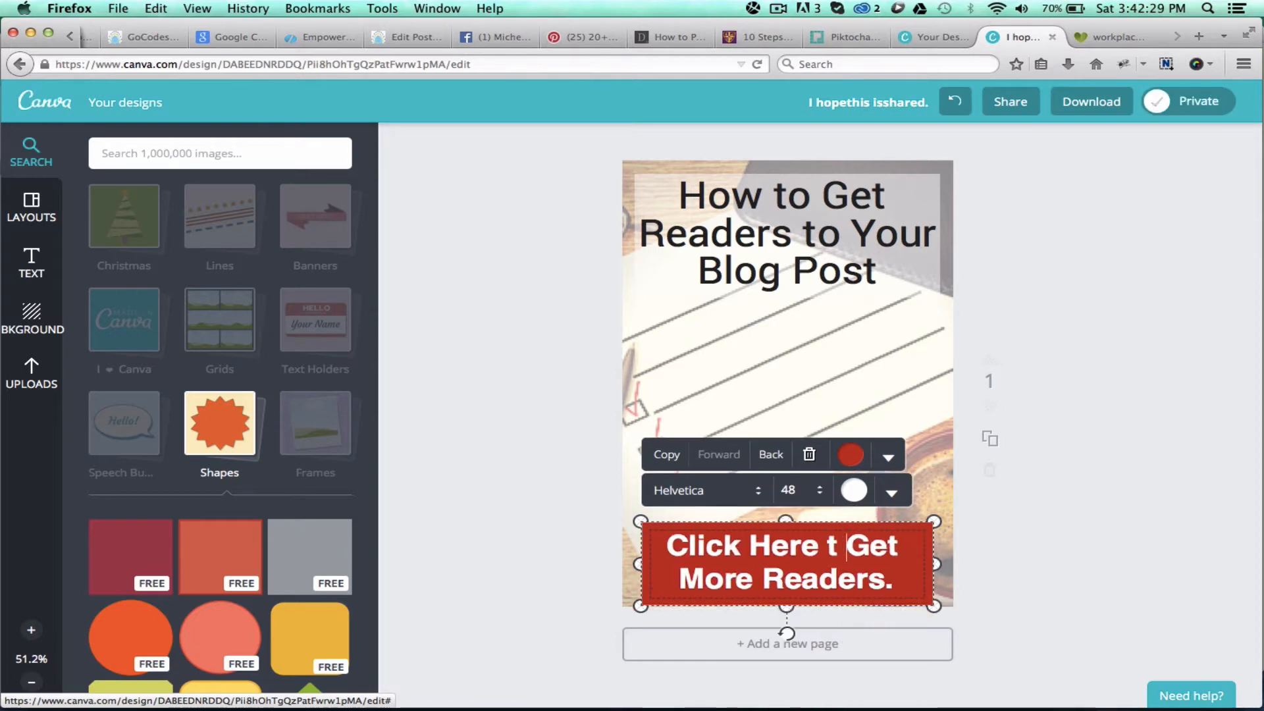
# Restyle the banner in a condensed font and add the GirlBloggerNextDoor.com footer with the avatar
pyautogui.click(819, 490)
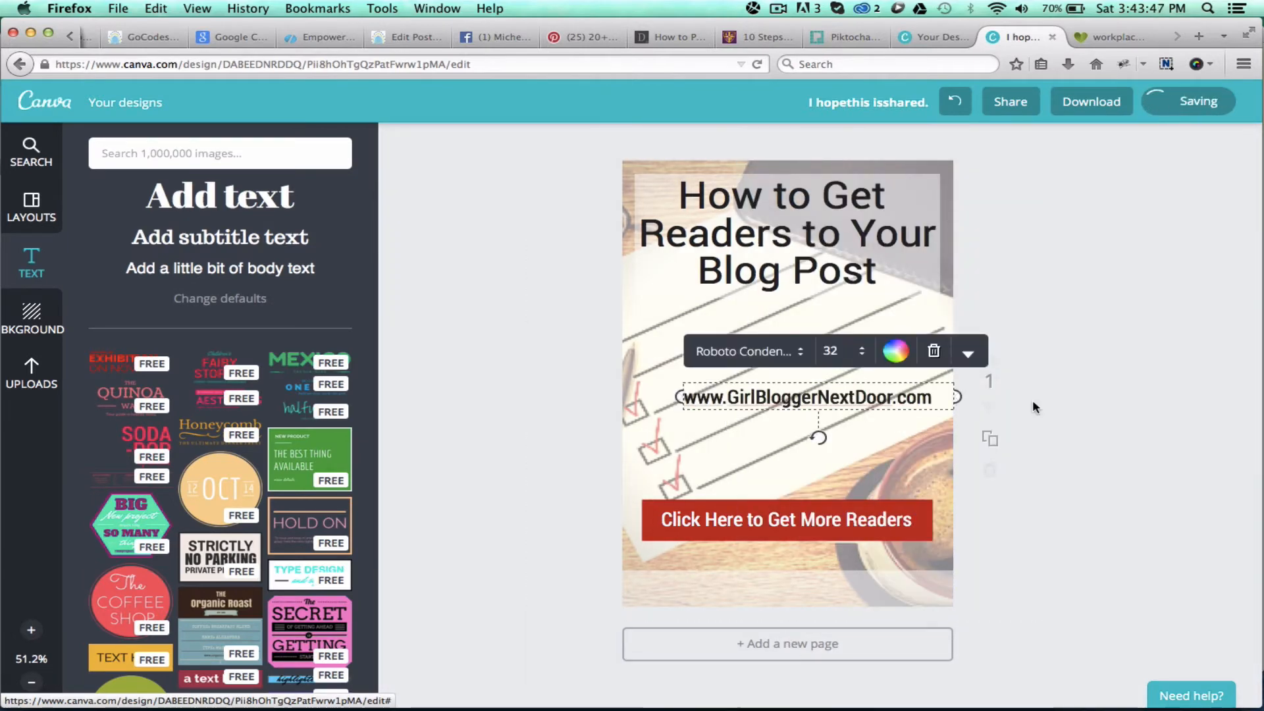
pyautogui.click(31, 370)
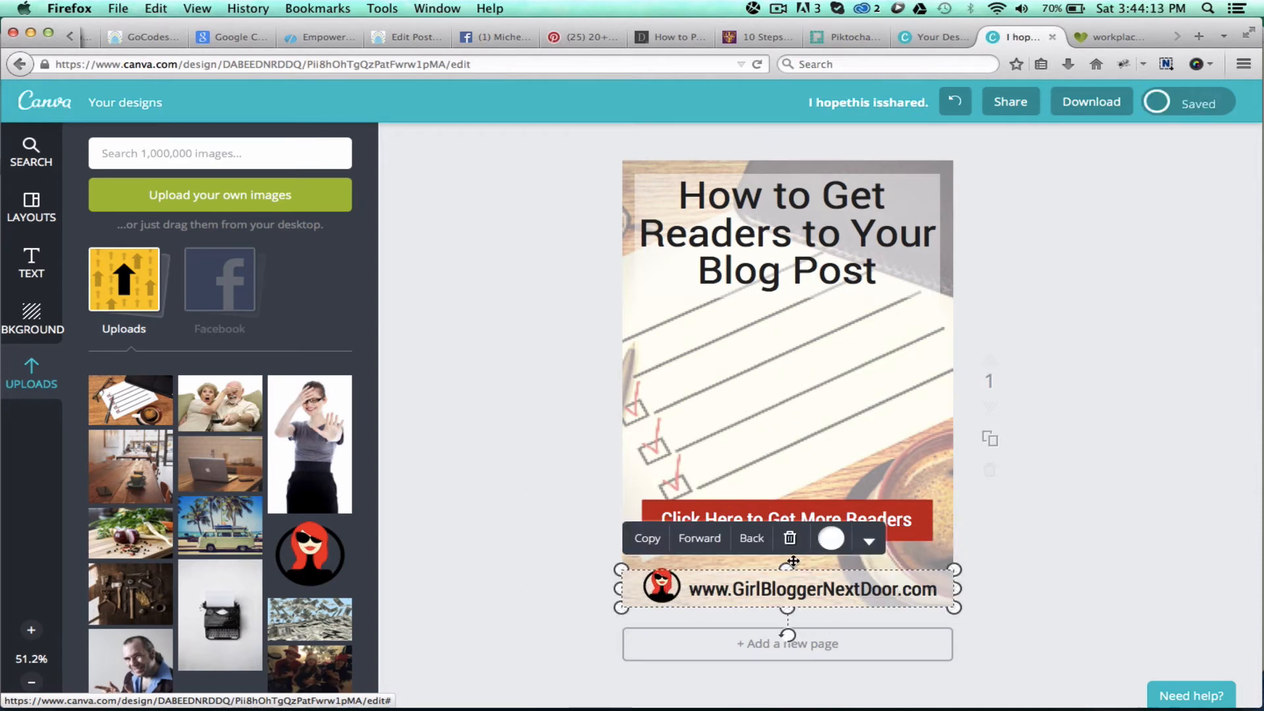
pyautogui.click(1089, 595)
pyautogui.write('Step B')
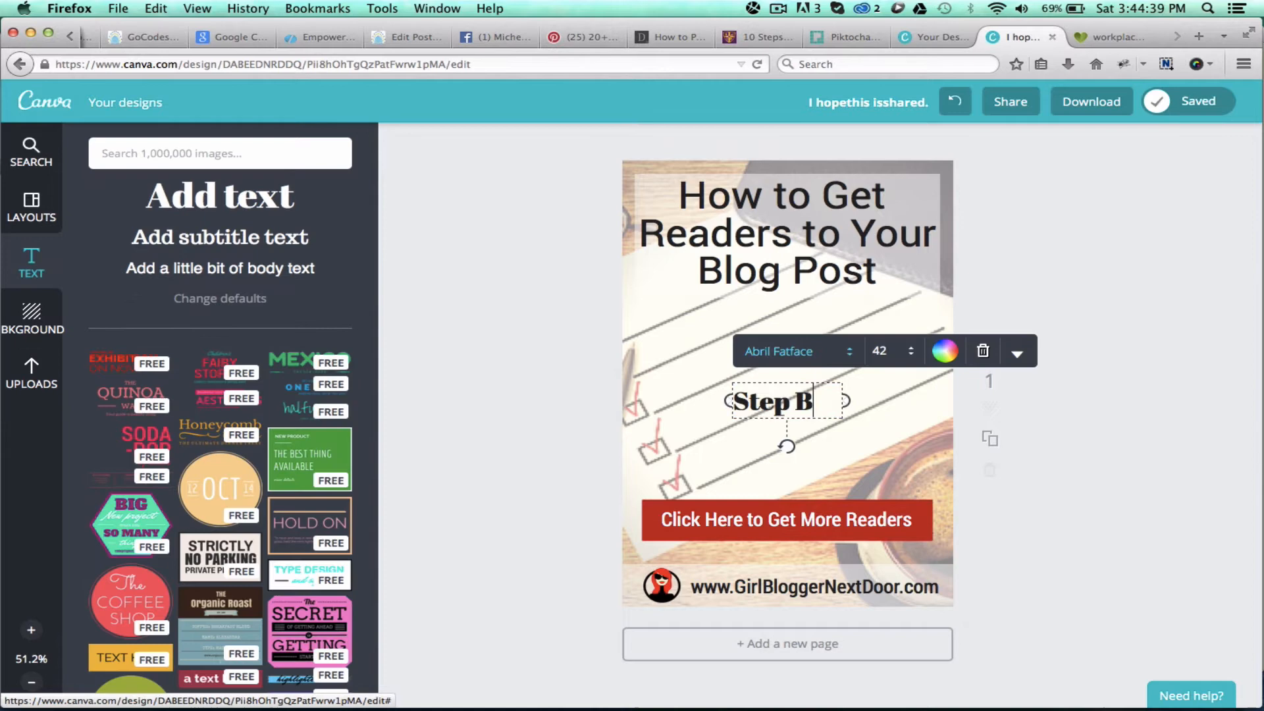
# Place the title 'The Smart Blogger's After "Publish" Checklist' in Shadows Into Light at the top
pyautogui.write('What to Do After You Hit "Publish" Step By Step Checklist')
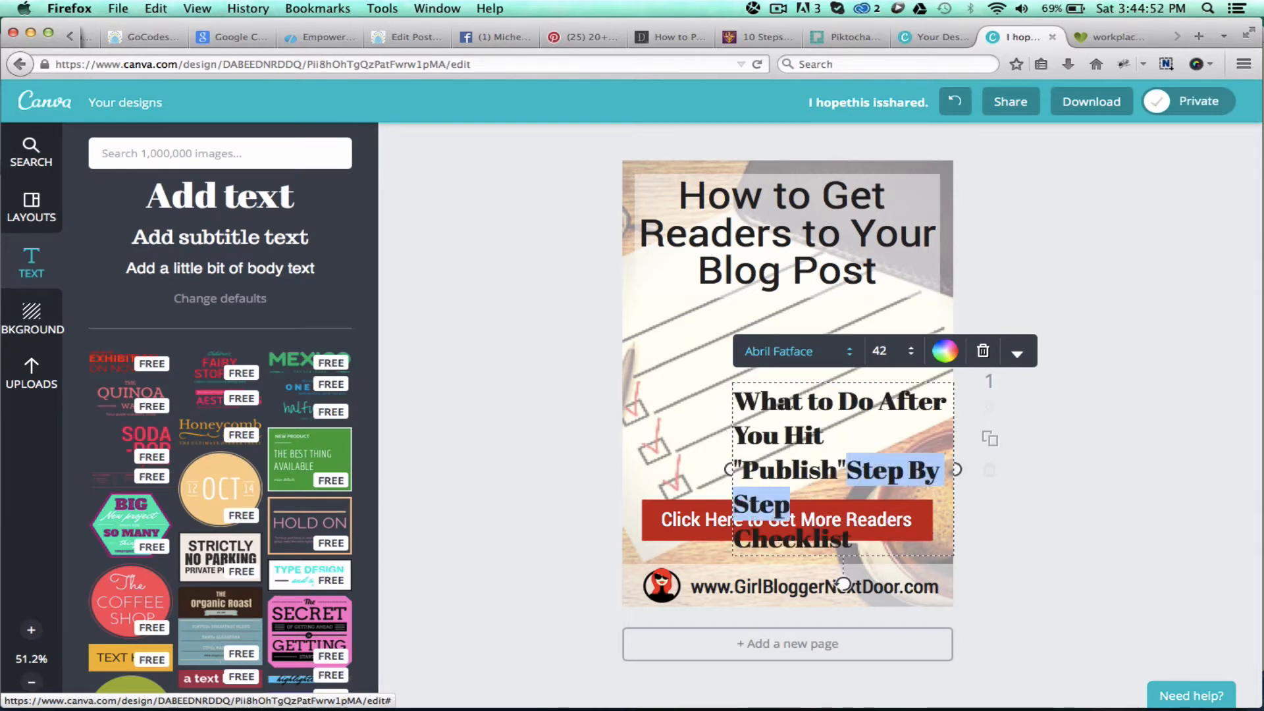
pyautogui.click(790, 351)
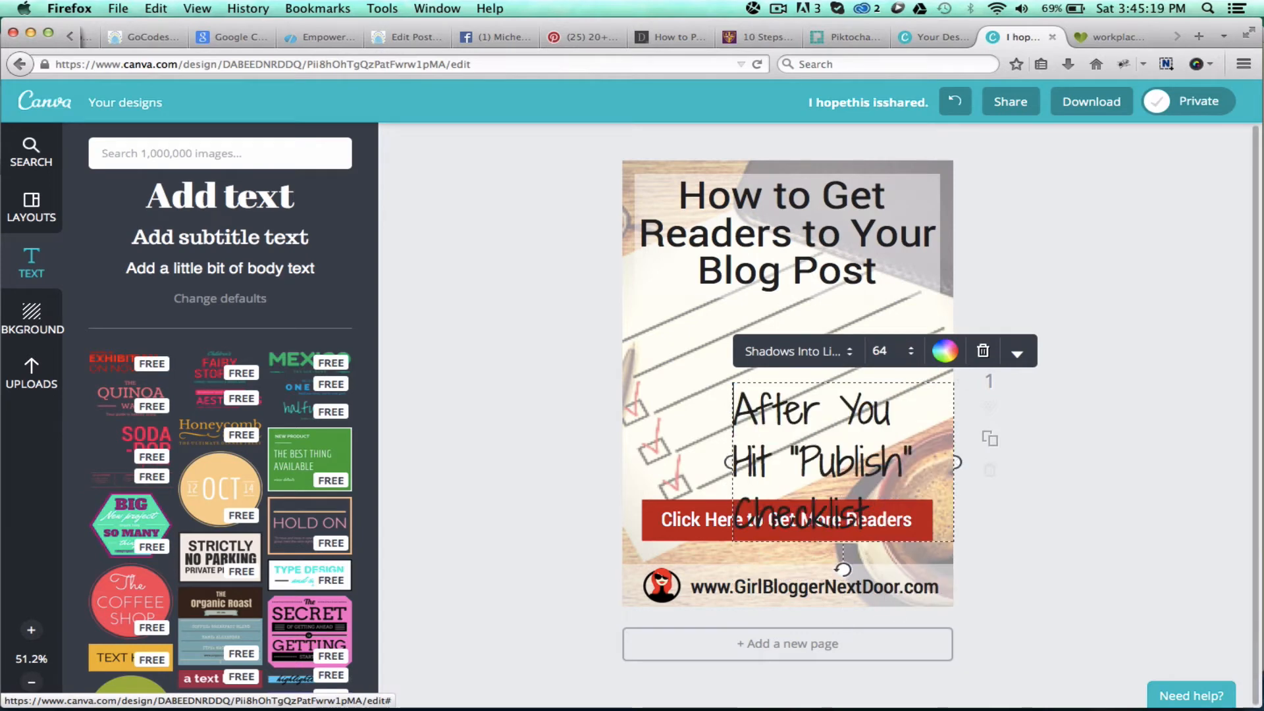
pyautogui.click(1016, 351)
pyautogui.write("The Smart Blogger's ")
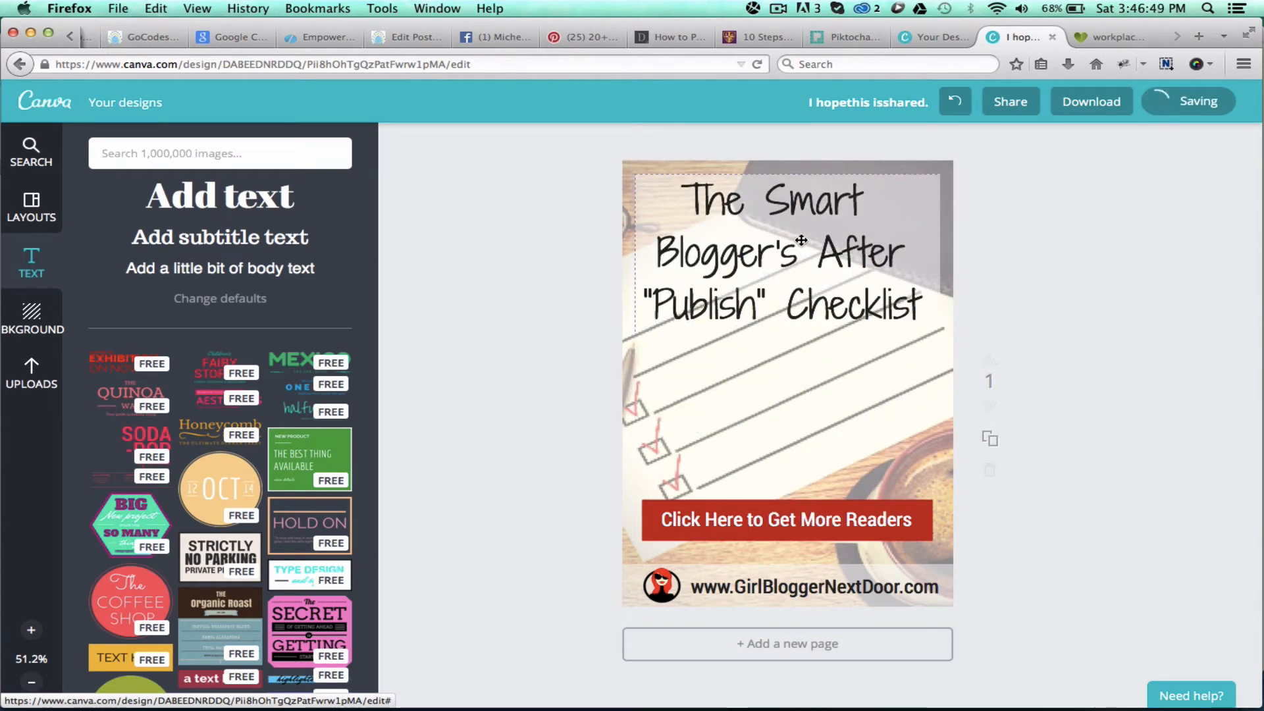
# Move the red banner under the title and add a dark brown rectangle behind the heading
pyautogui.click(782, 250)
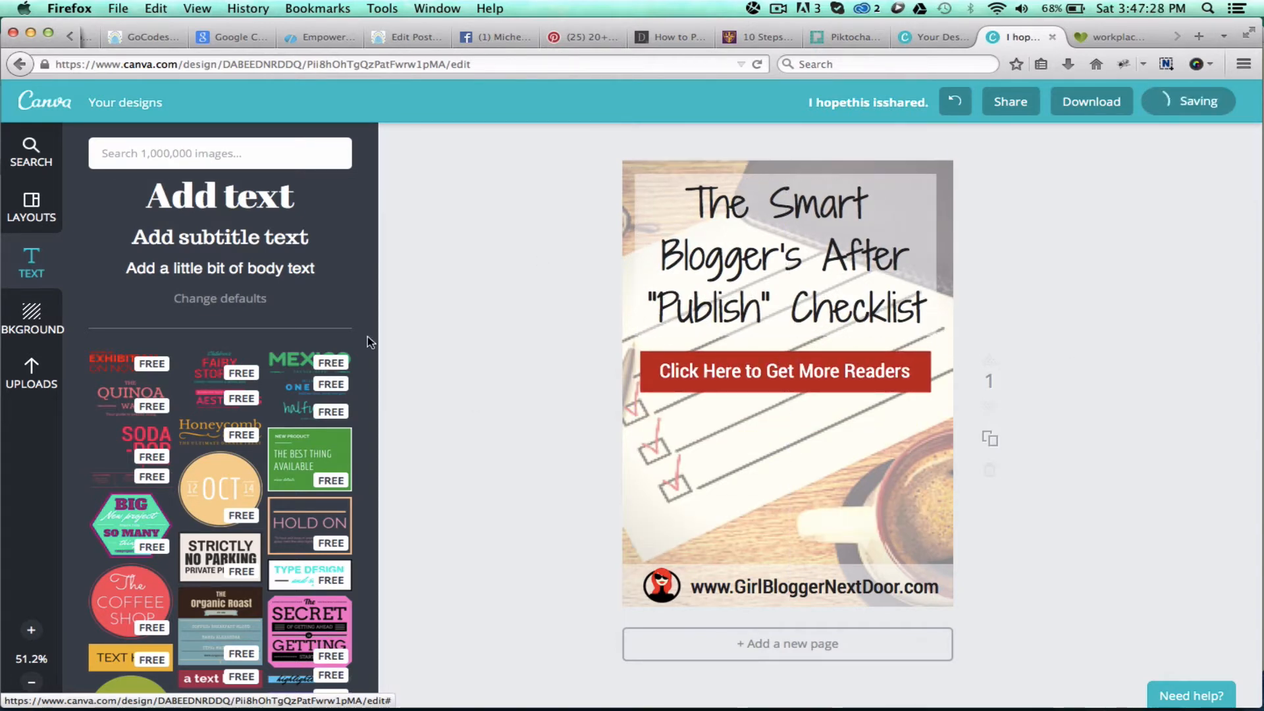
pyautogui.click(220, 425)
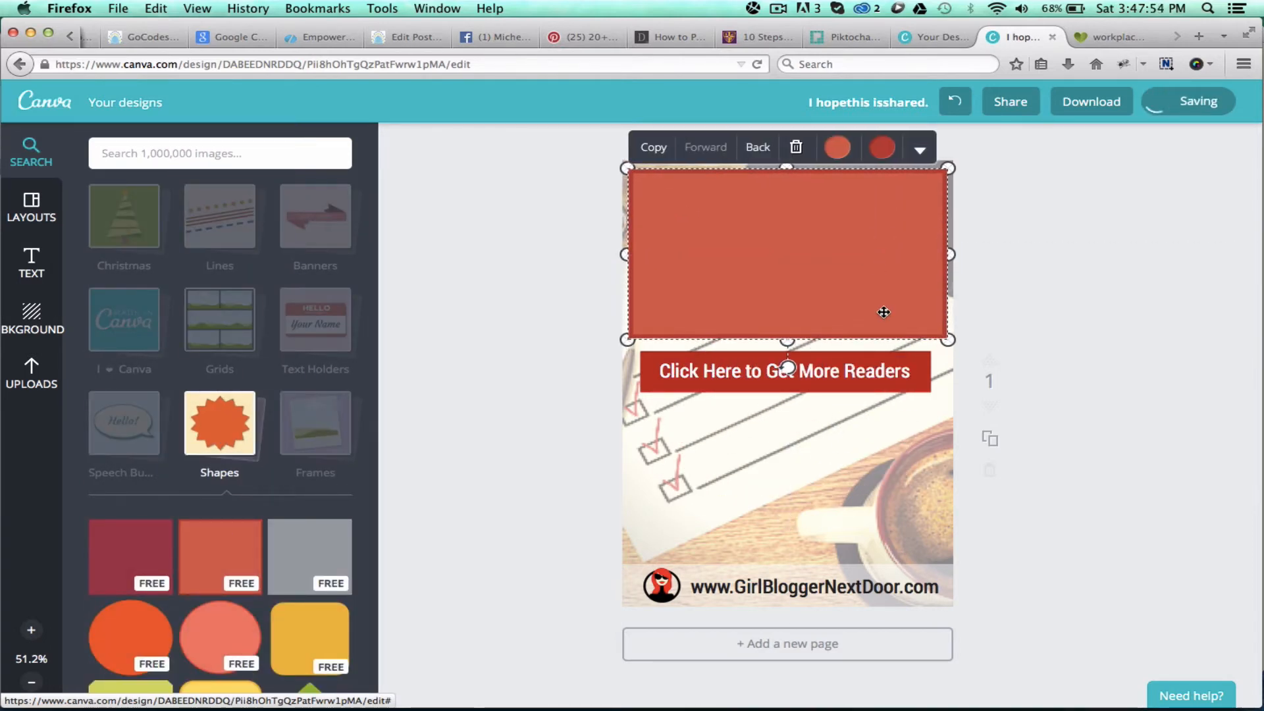
pyautogui.click(836, 147)
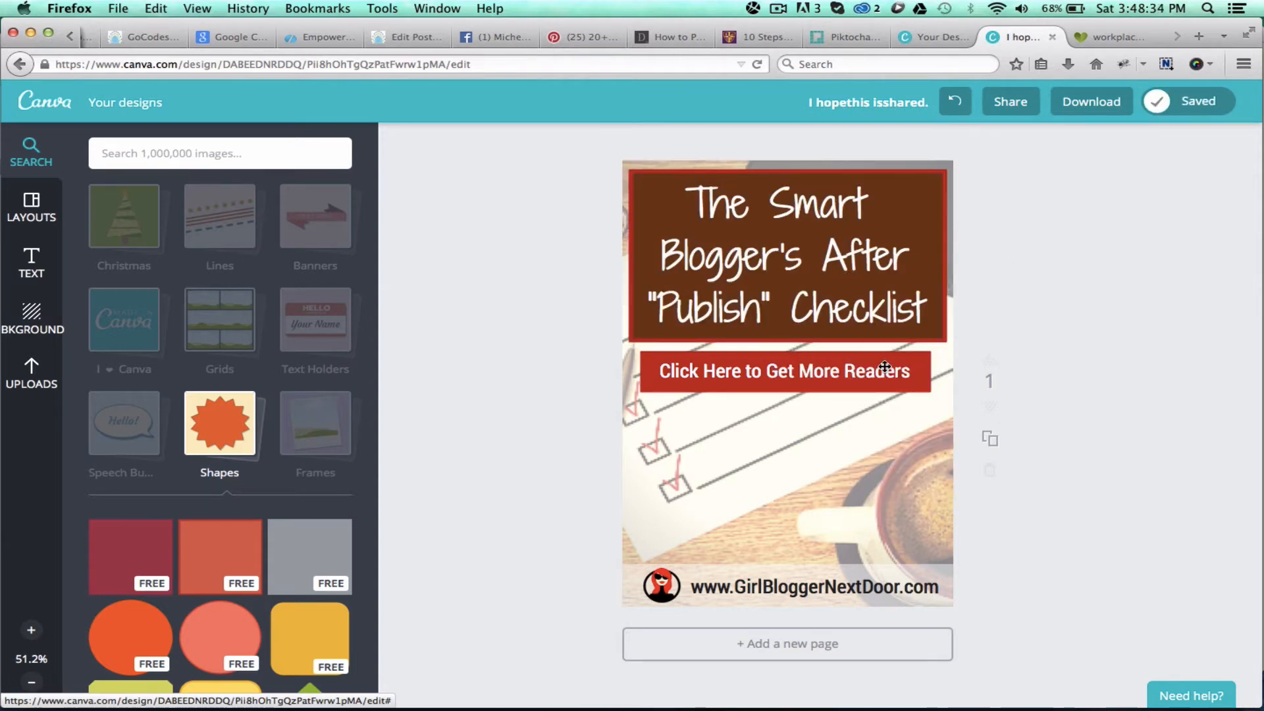
# Shrink 'The Smart Blogger's' and enlarge 'After "Publish" Checklist' with new font sizes
pyautogui.click(793, 147)
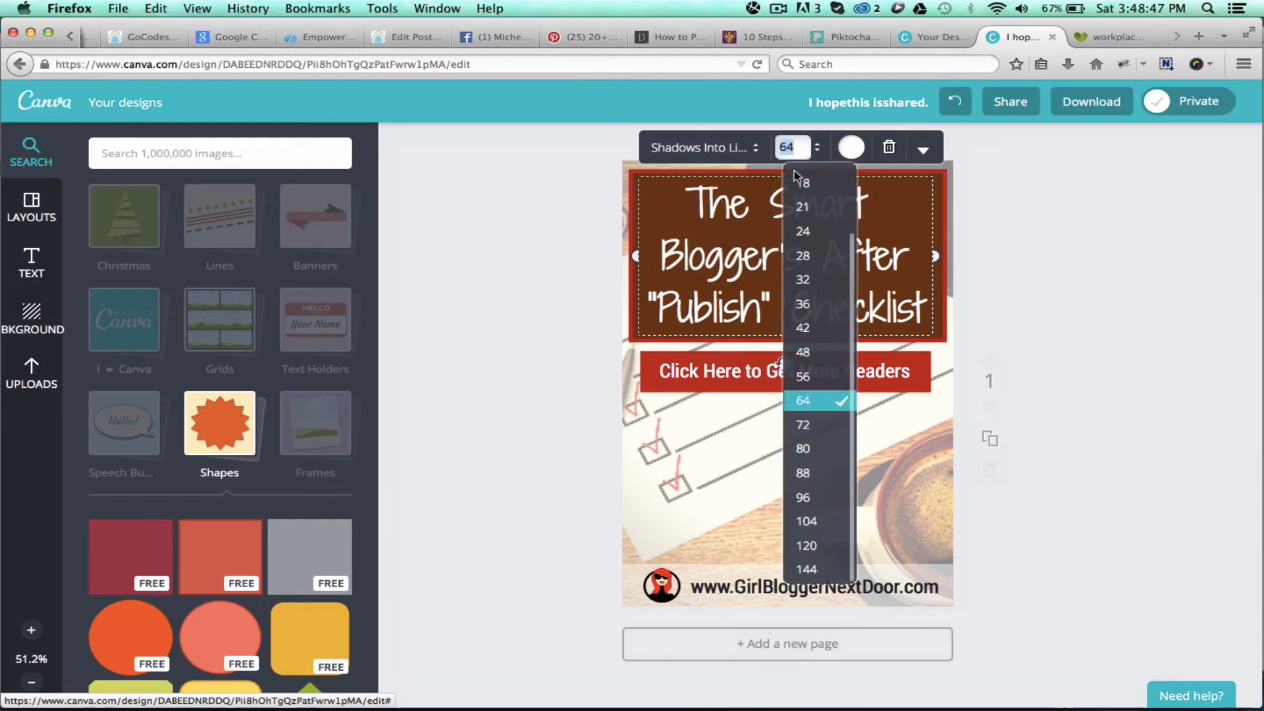
pyautogui.click(697, 148)
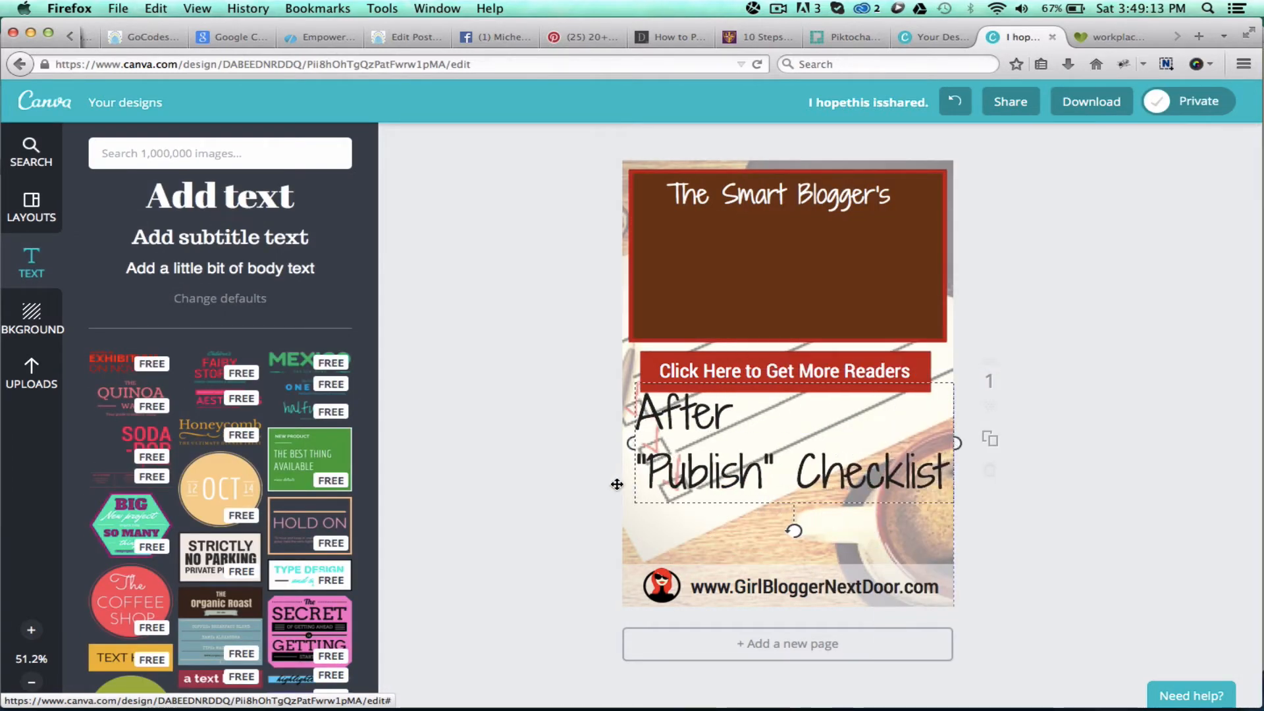
pyautogui.click(790, 443)
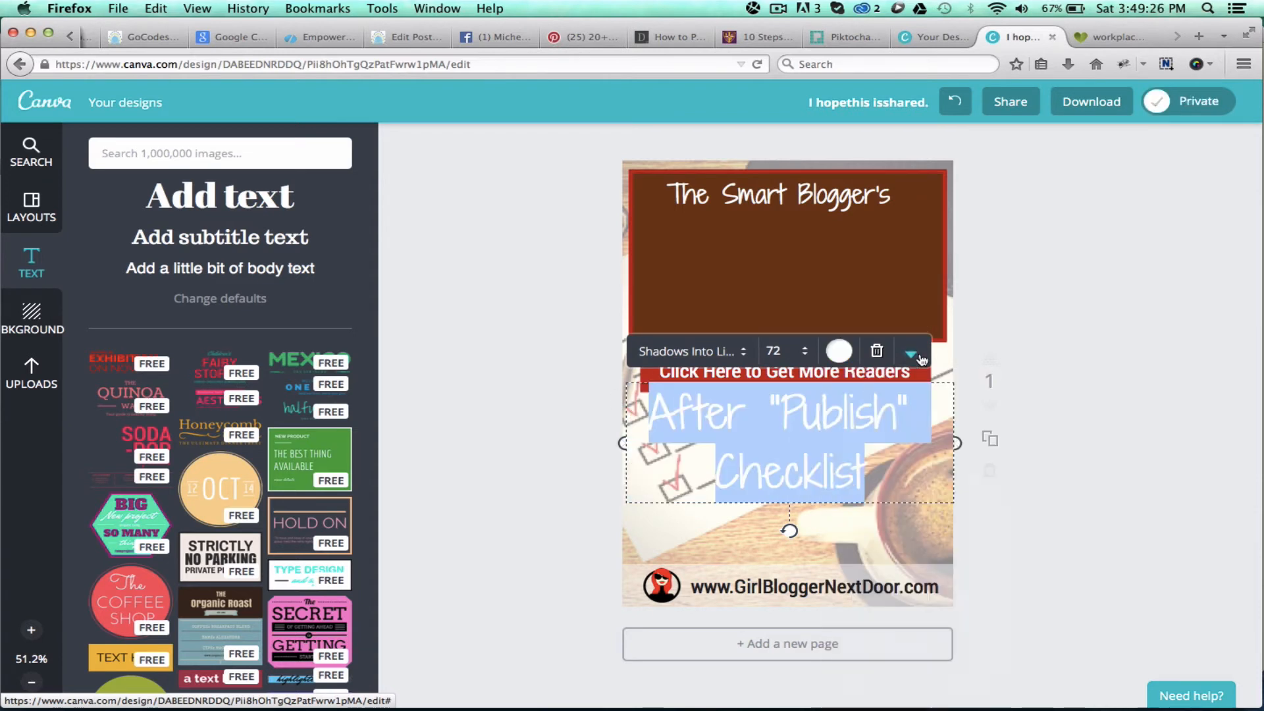
pyautogui.click(909, 356)
pyautogui.write('AfterPublishChecklist')
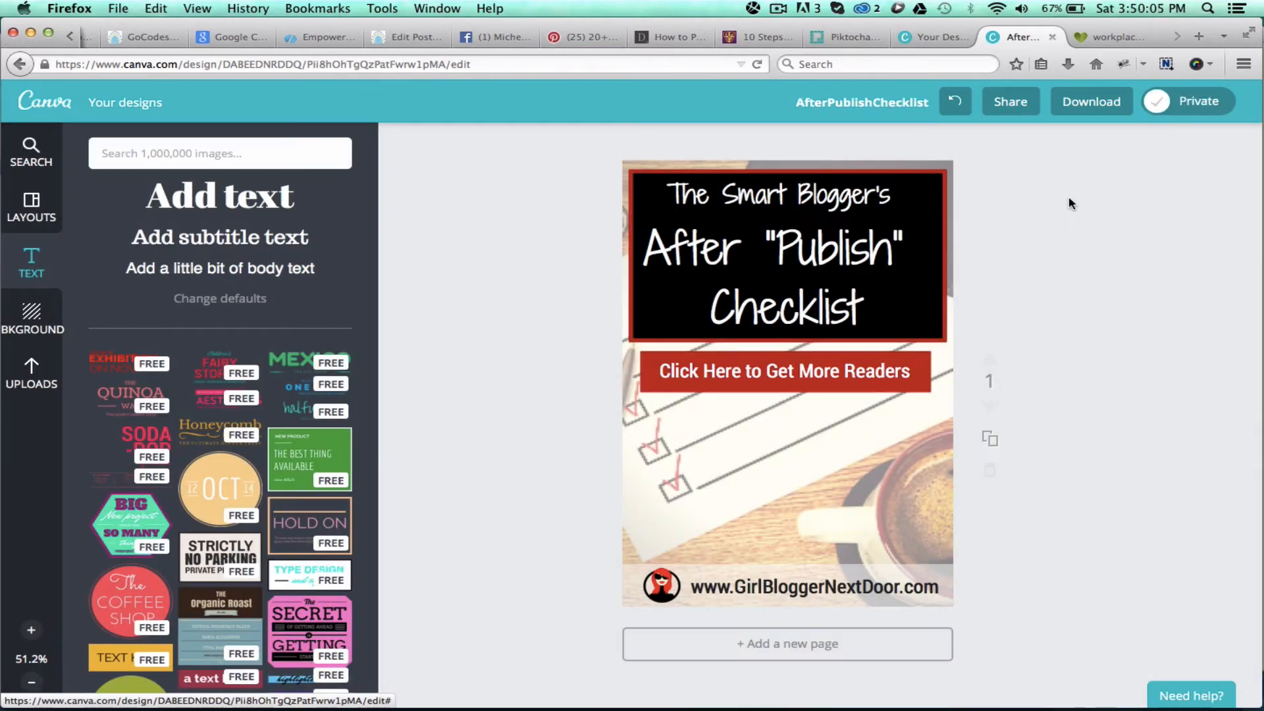
pyautogui.click(782, 370)
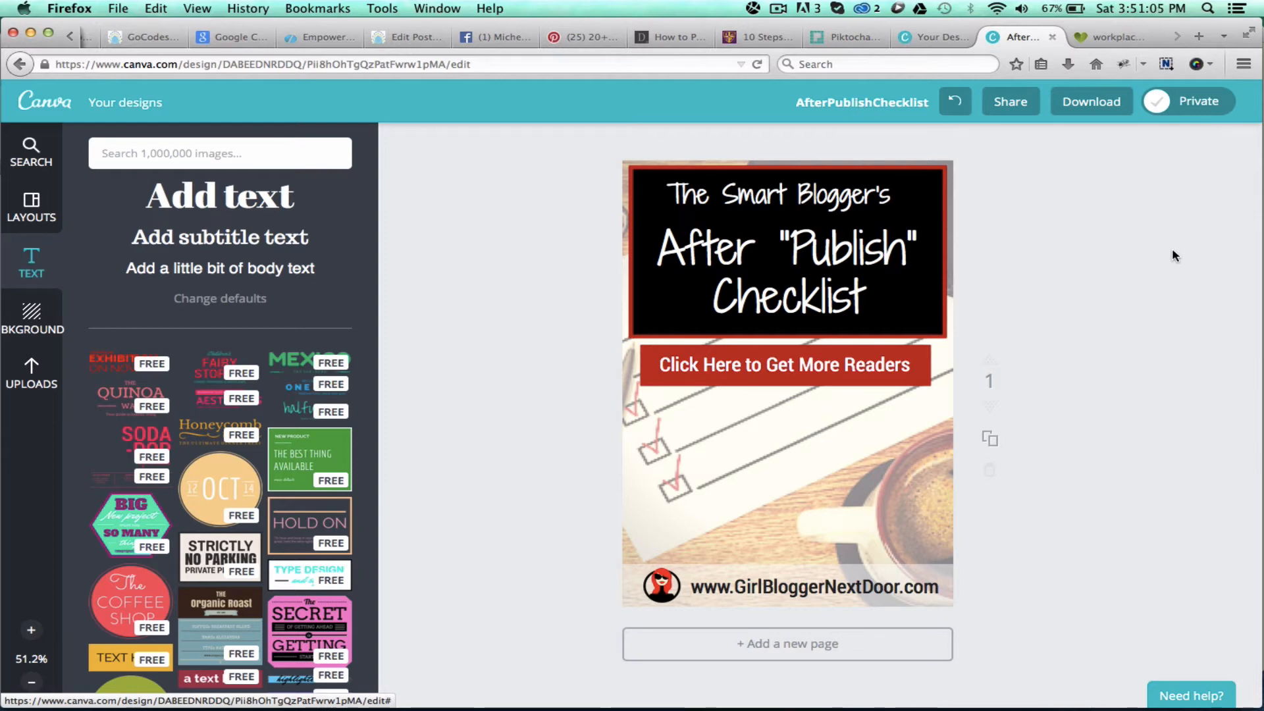
pyautogui.moveTo(1091, 101)
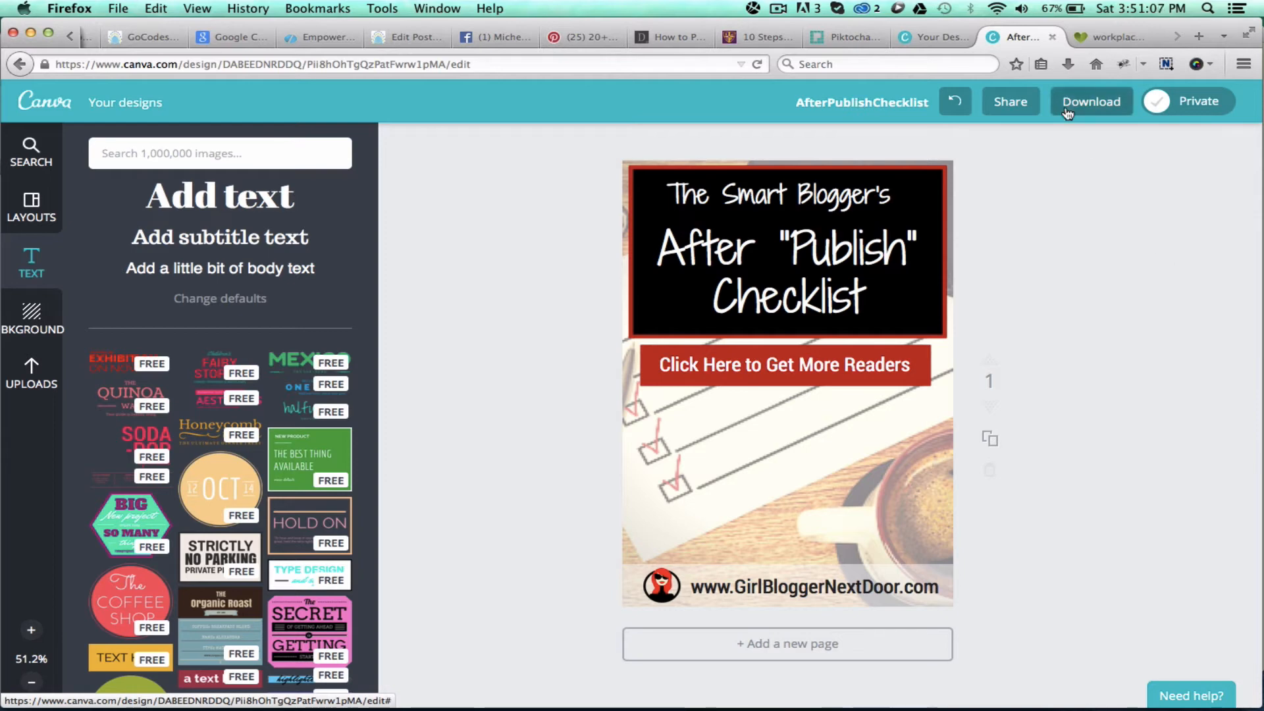
# Download the design as an image, then return to the WordPress draft tab
pyautogui.click(1090, 101)
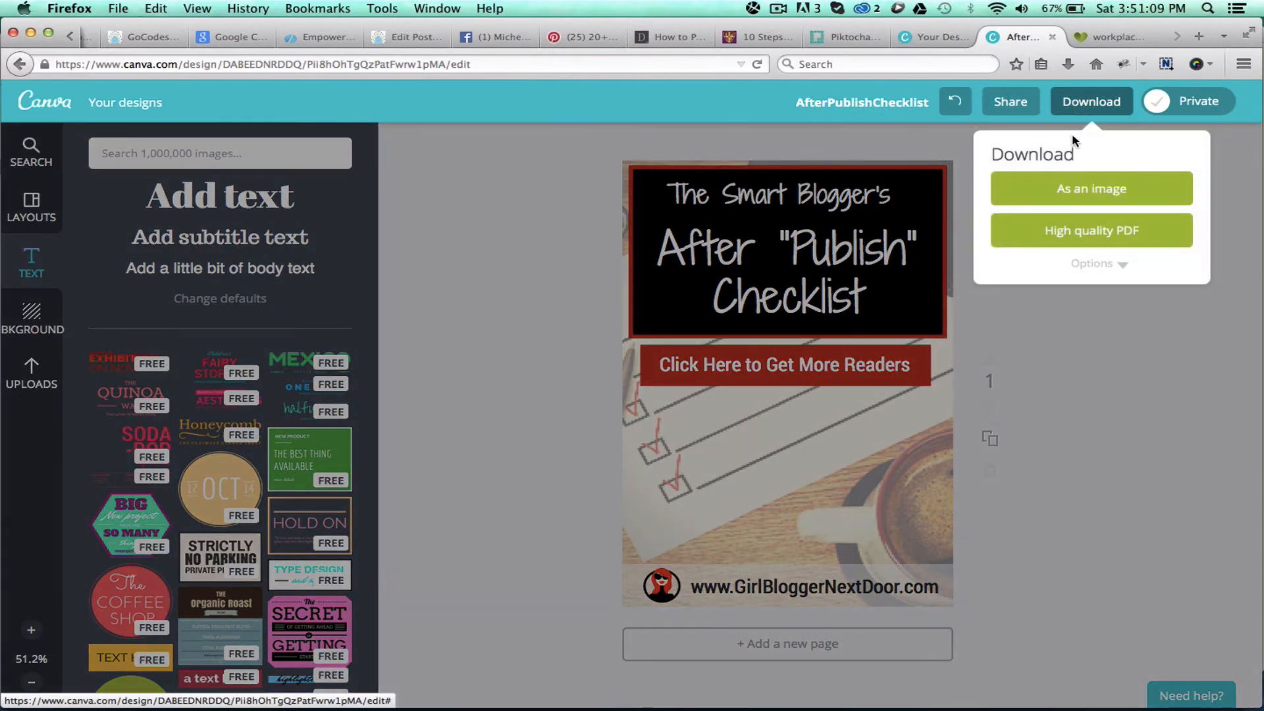
pyautogui.click(1091, 189)
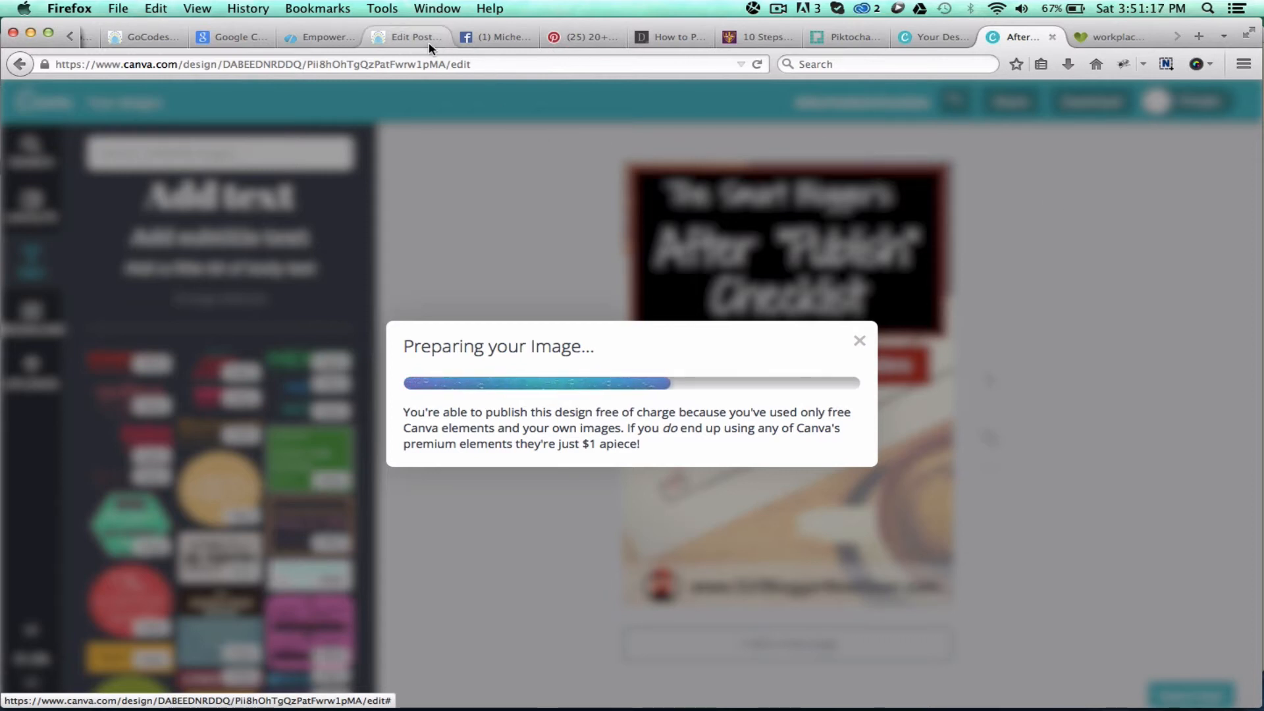
pyautogui.moveTo(409, 37)
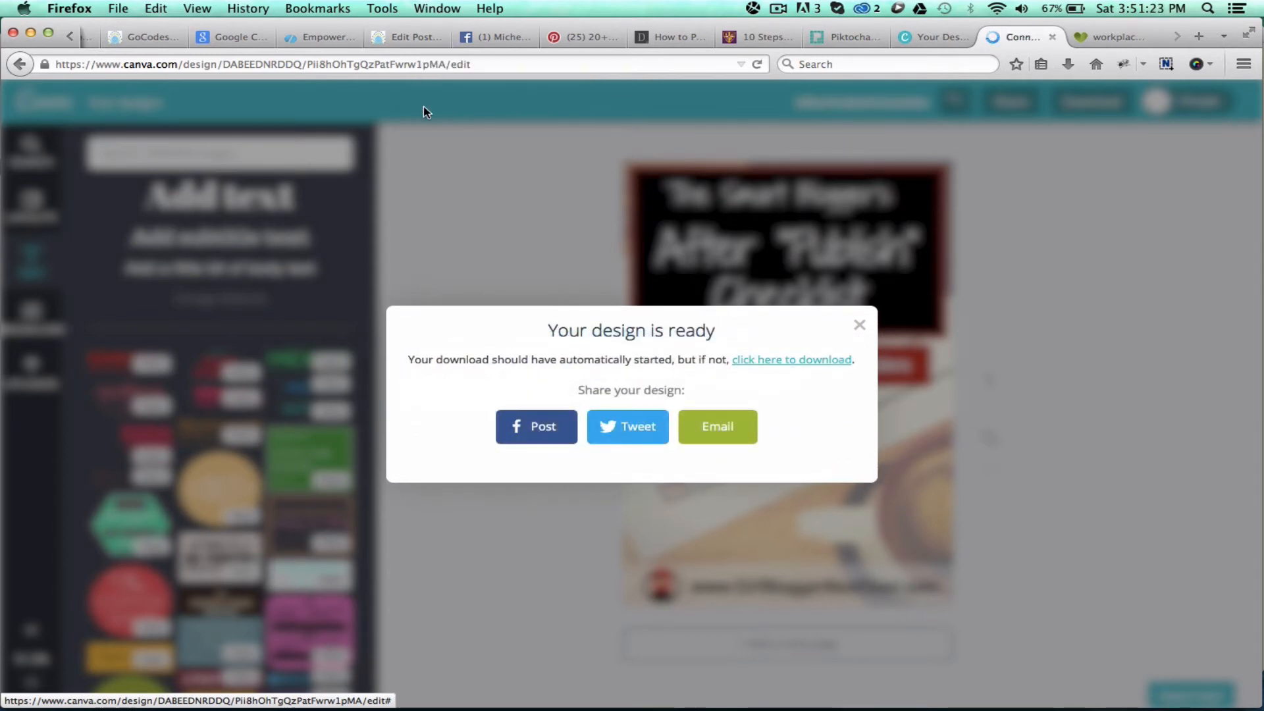
pyautogui.click(406, 37)
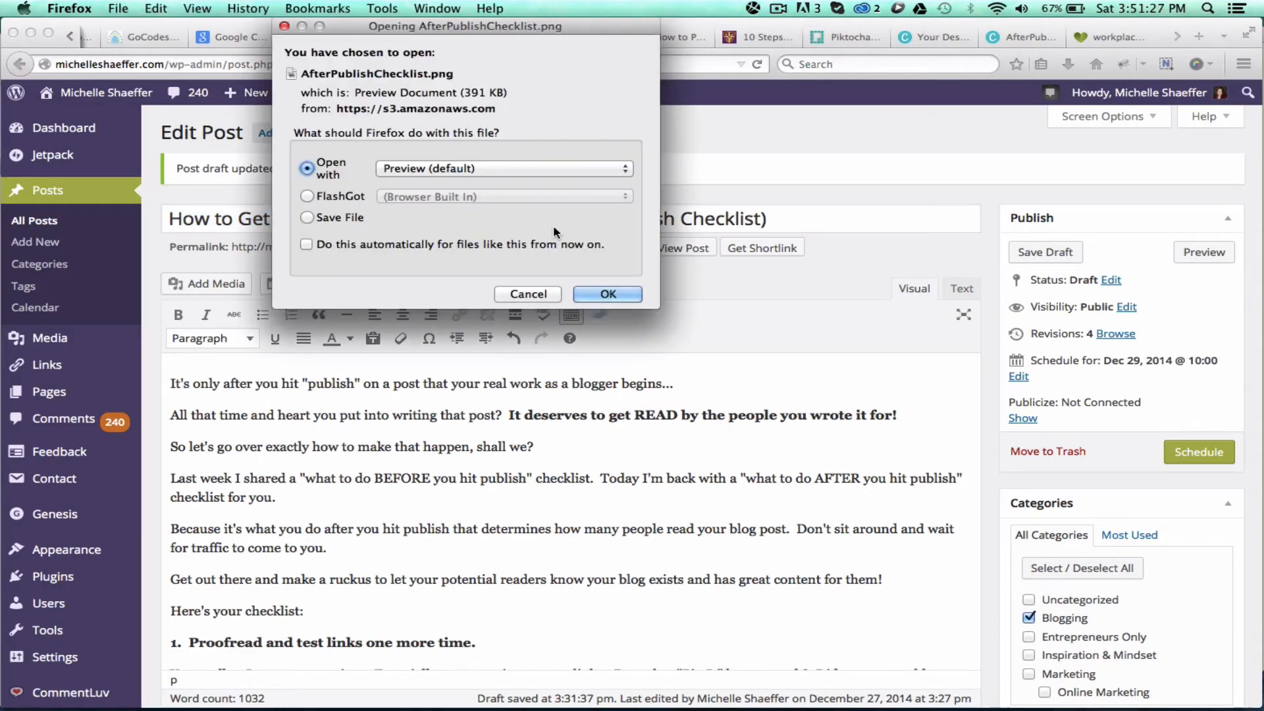
# Save the downloaded checklist PNG, then begin adding media to the post
pyautogui.click(306, 218)
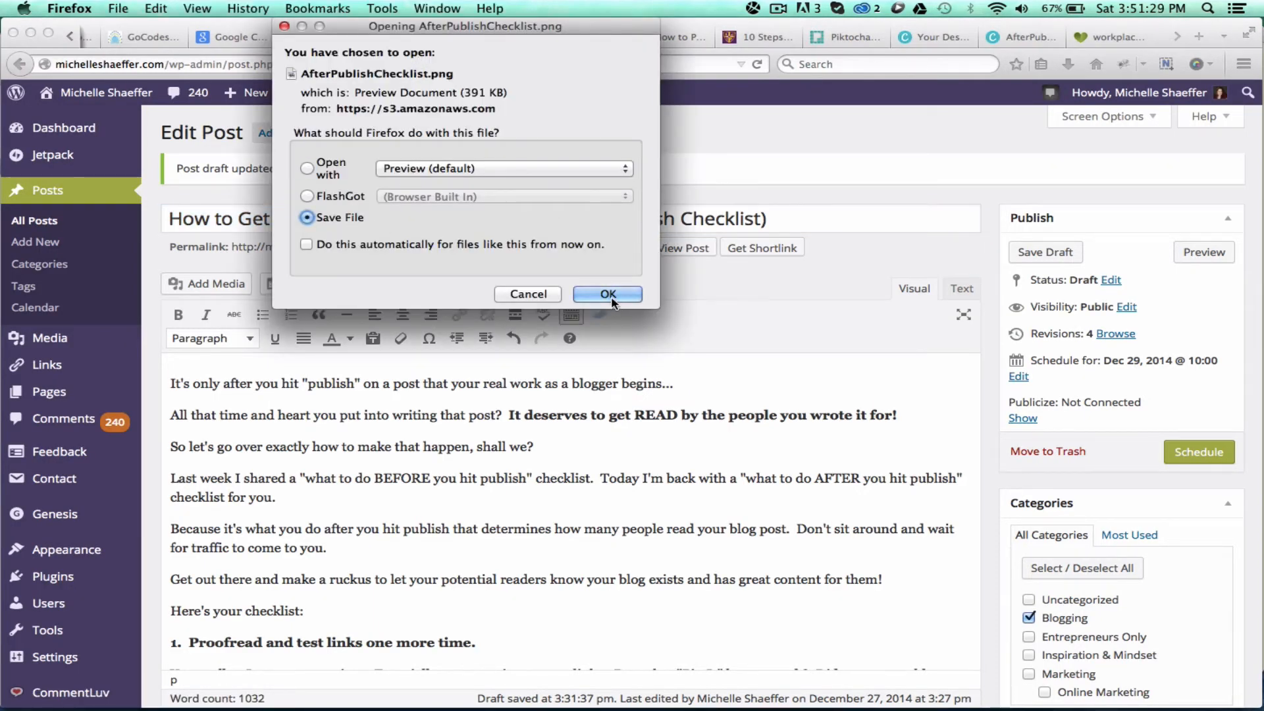
pyautogui.click(607, 293)
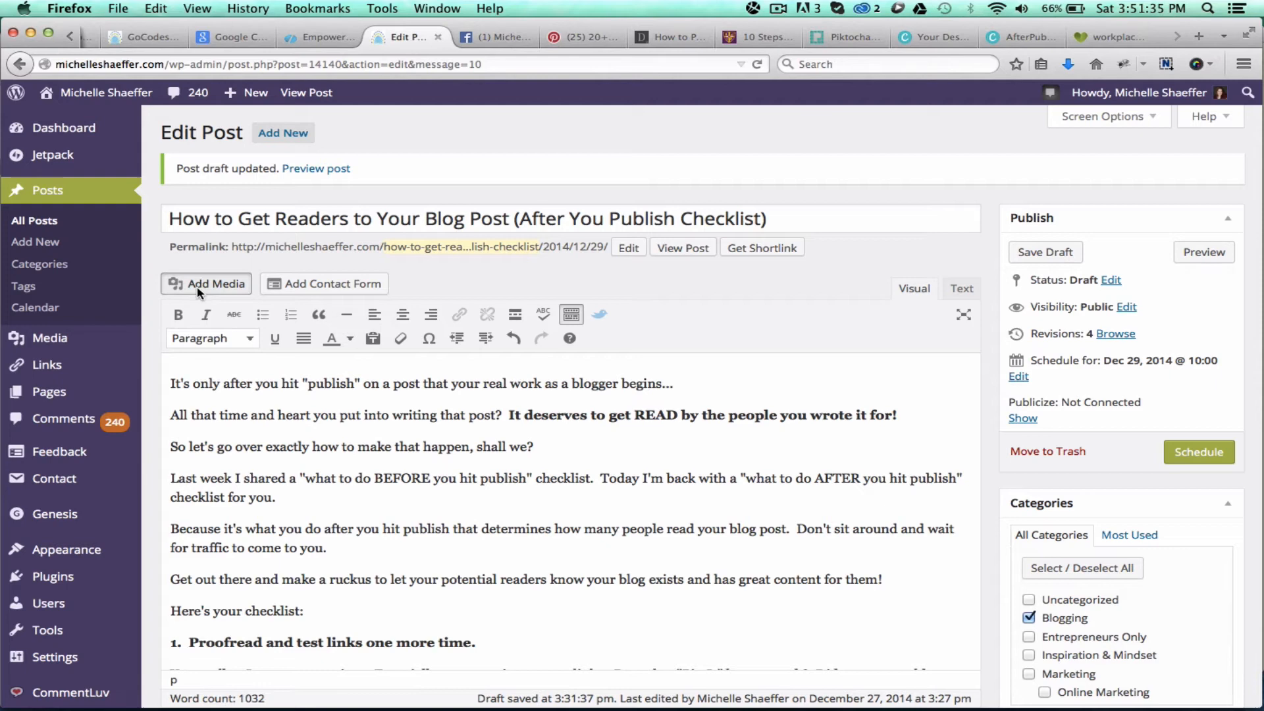
pyautogui.click(206, 284)
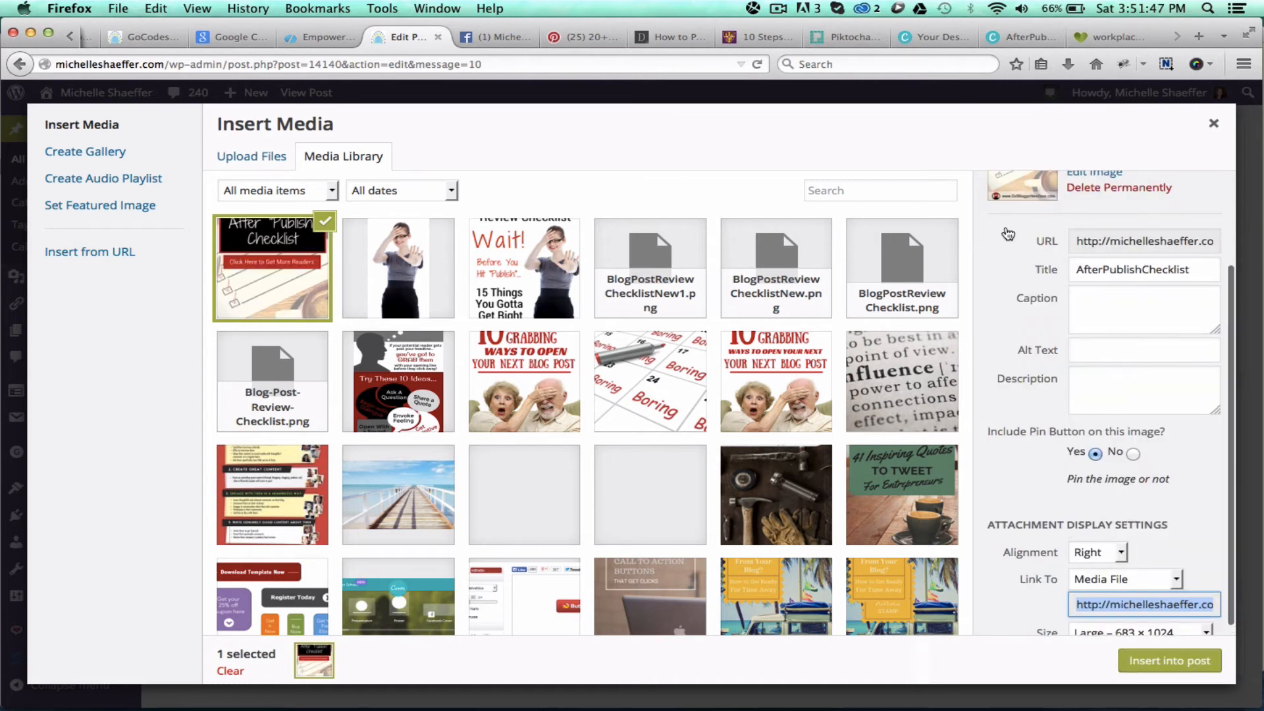
# Title the image 'Checklist to Get Traffic to Your Blog Post' and set Link To to None
pyautogui.click(1143, 270)
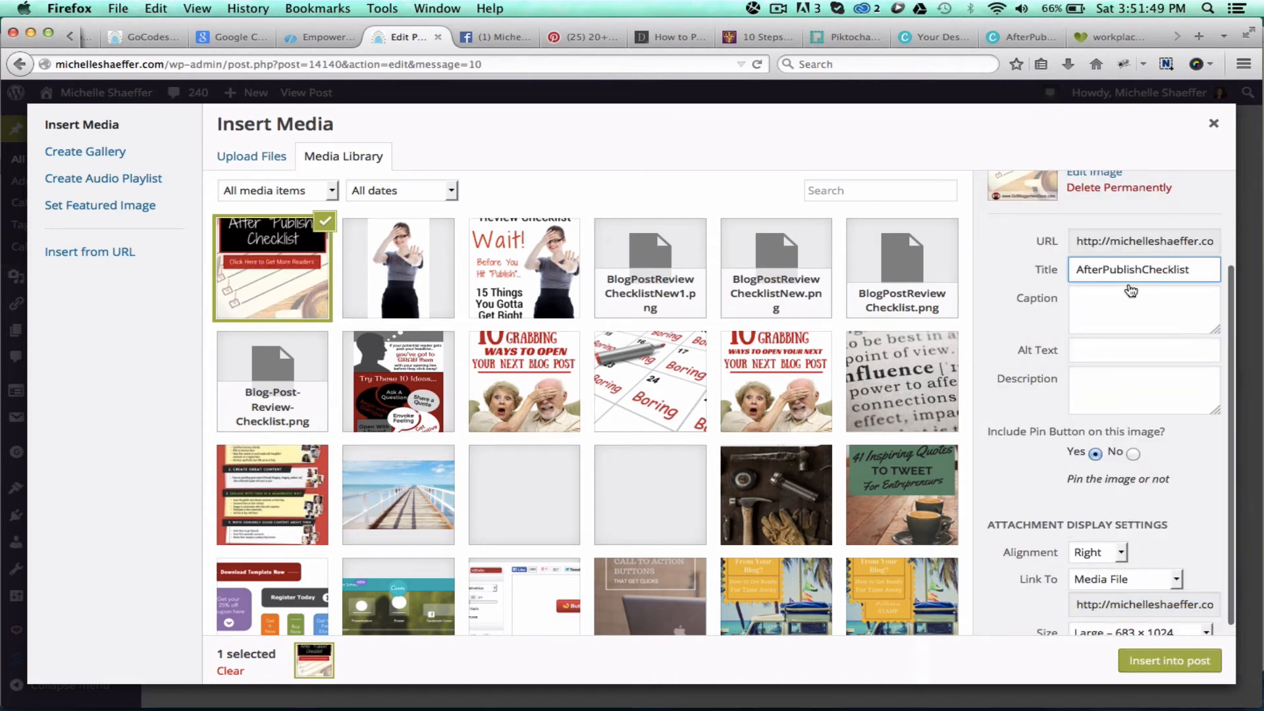
pyautogui.click(1143, 269)
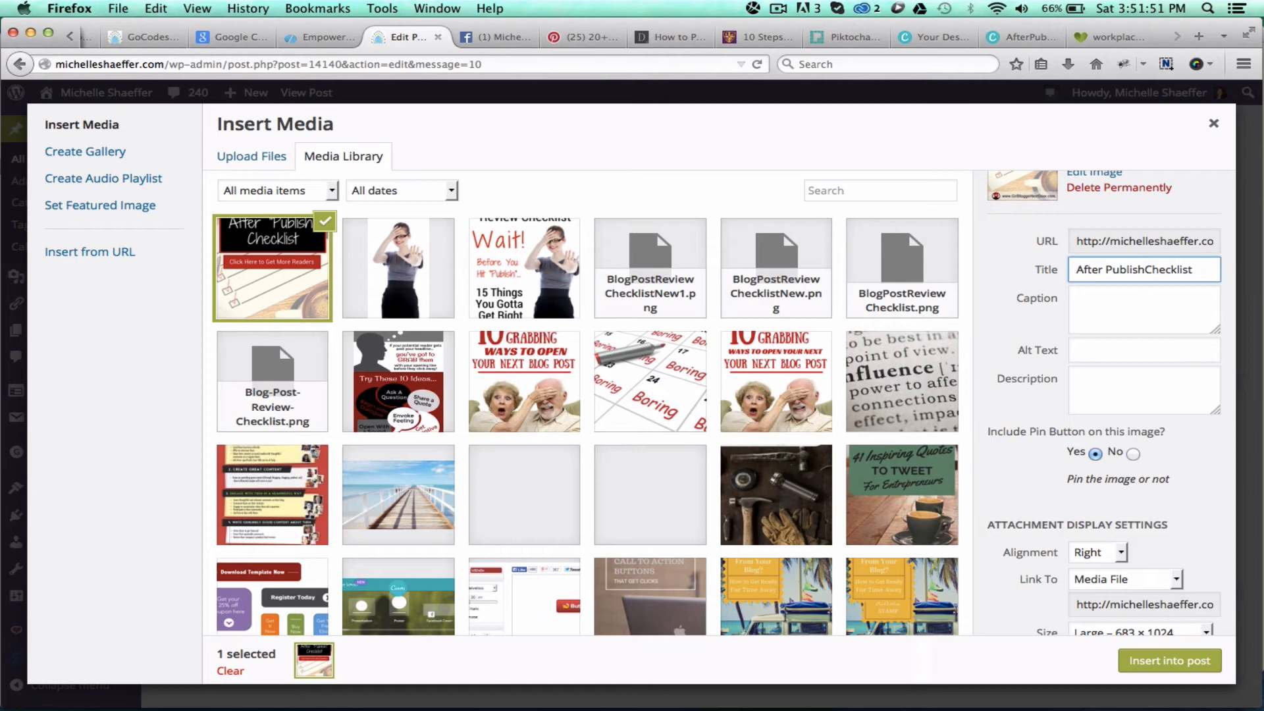
pyautogui.write('Checklist')
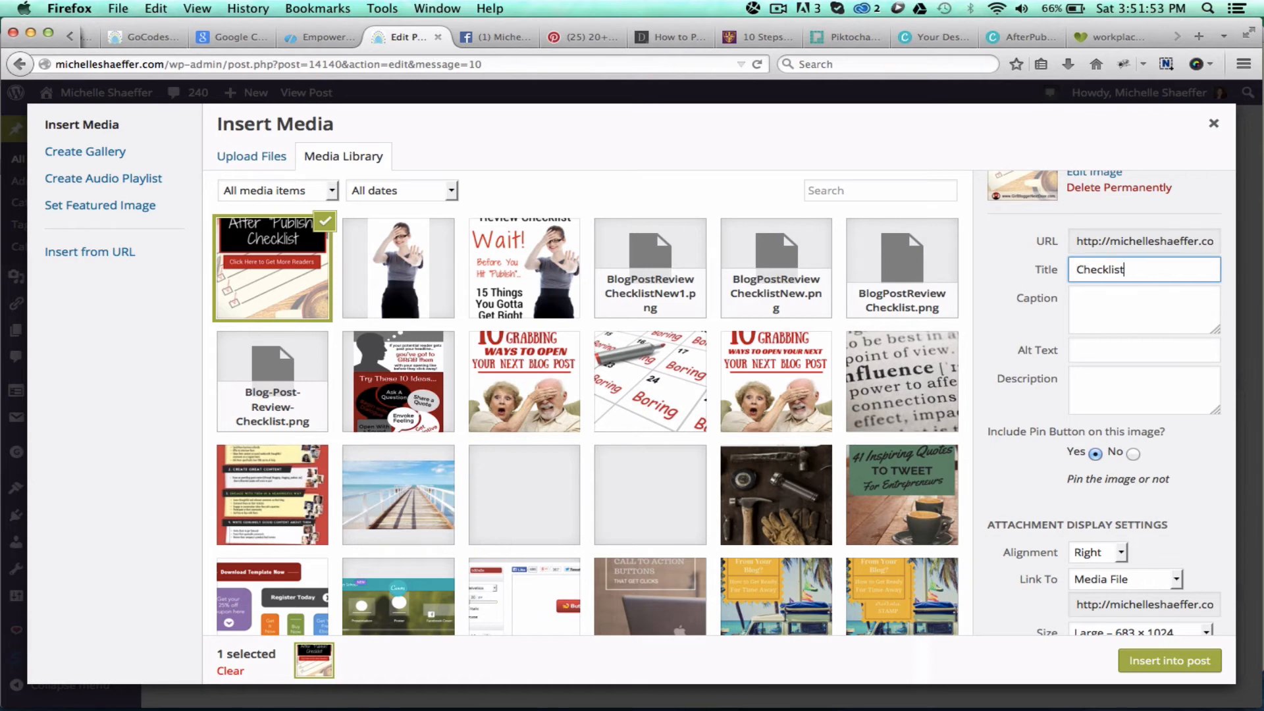
pyautogui.write('to Get Traffic to')
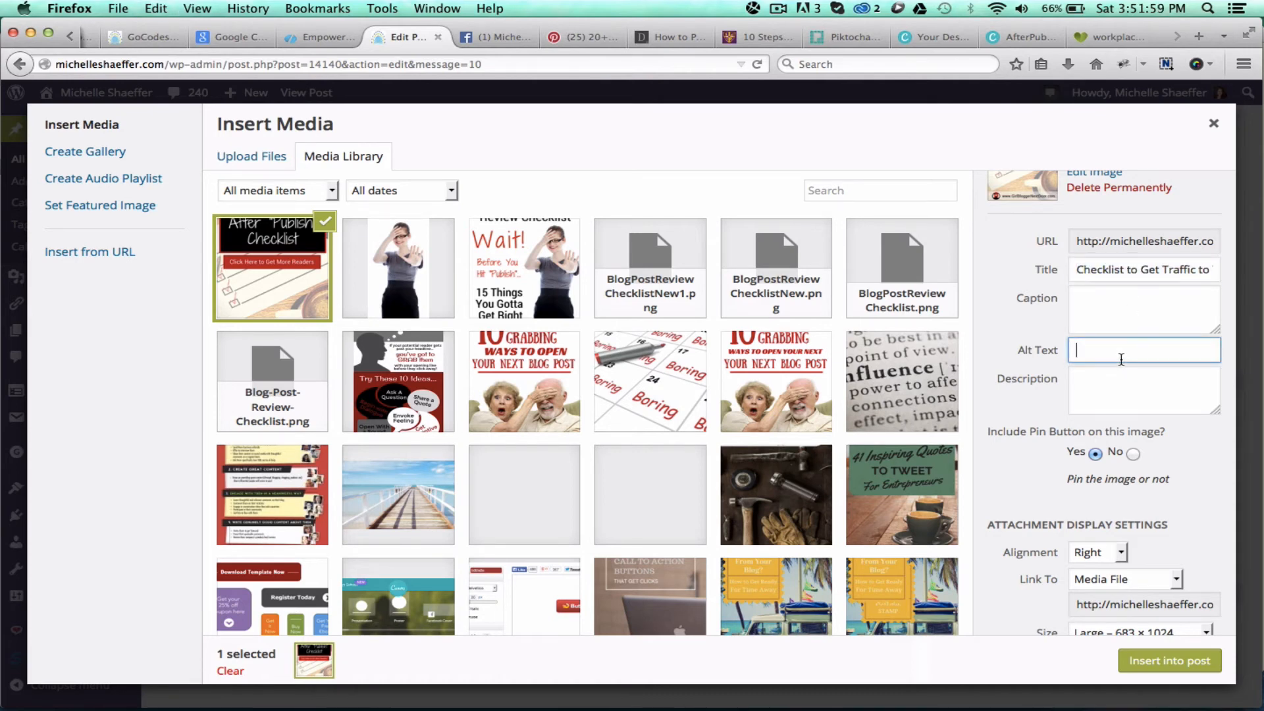
pyautogui.write('Traffic to Your Blog Post')
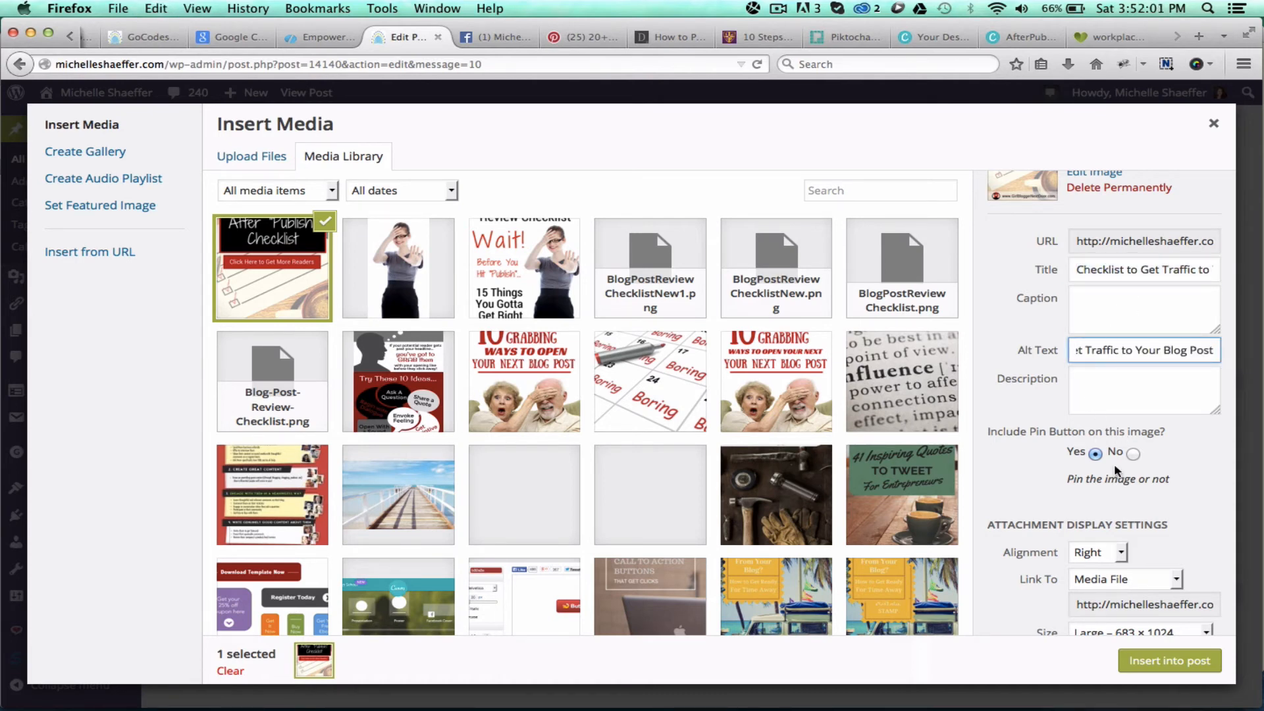
pyautogui.moveTo(1074, 468)
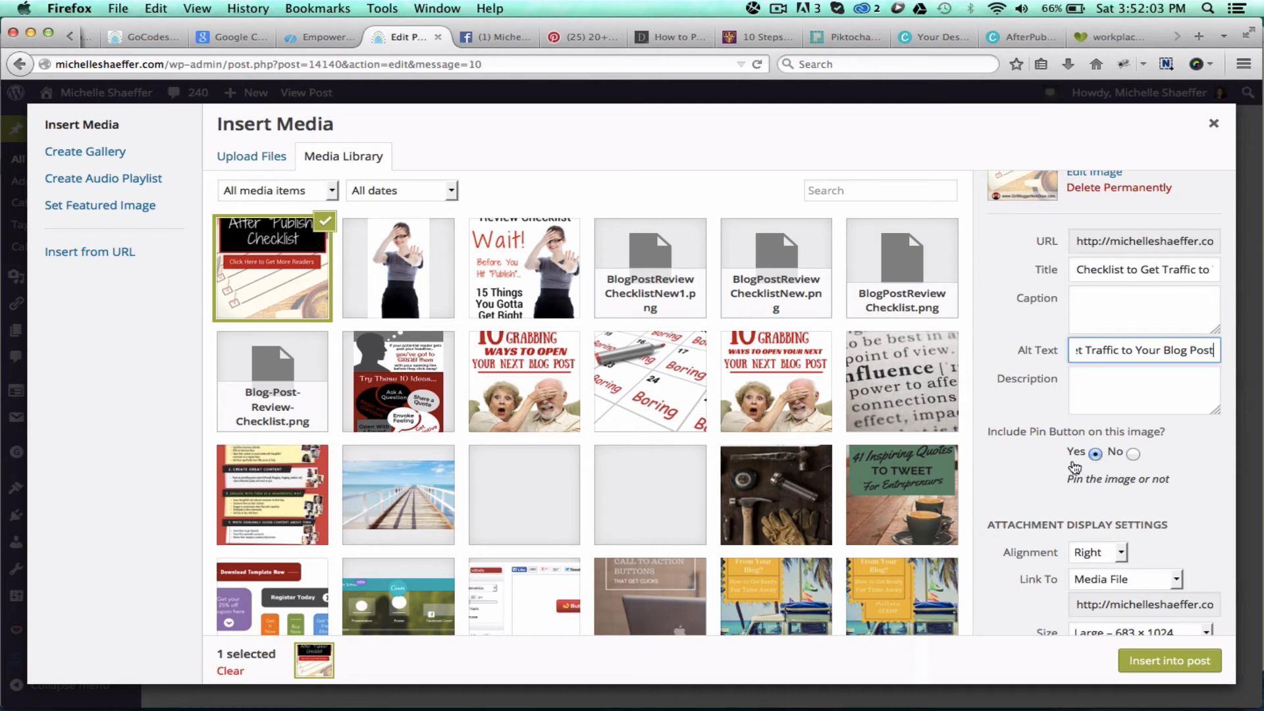
pyautogui.scroll(-3)
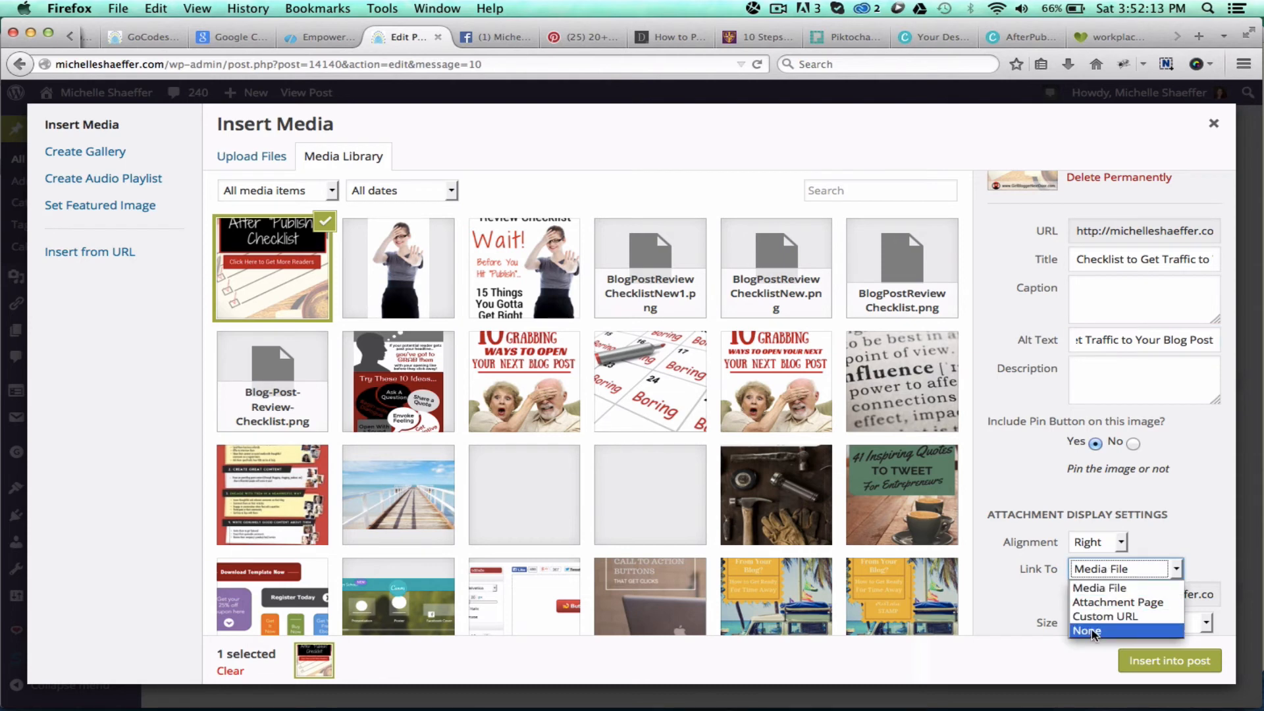
pyautogui.click(1087, 631)
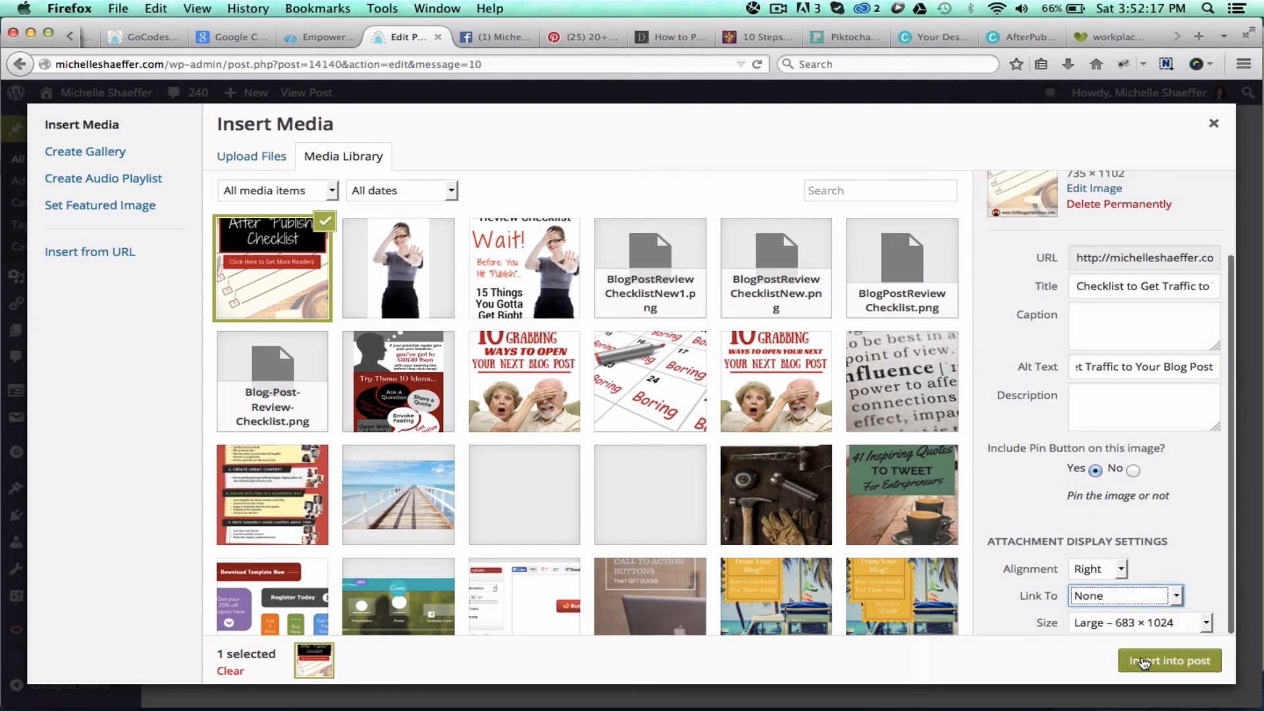
# Insert the checklist image into the post and preview the draft
pyautogui.click(1168, 660)
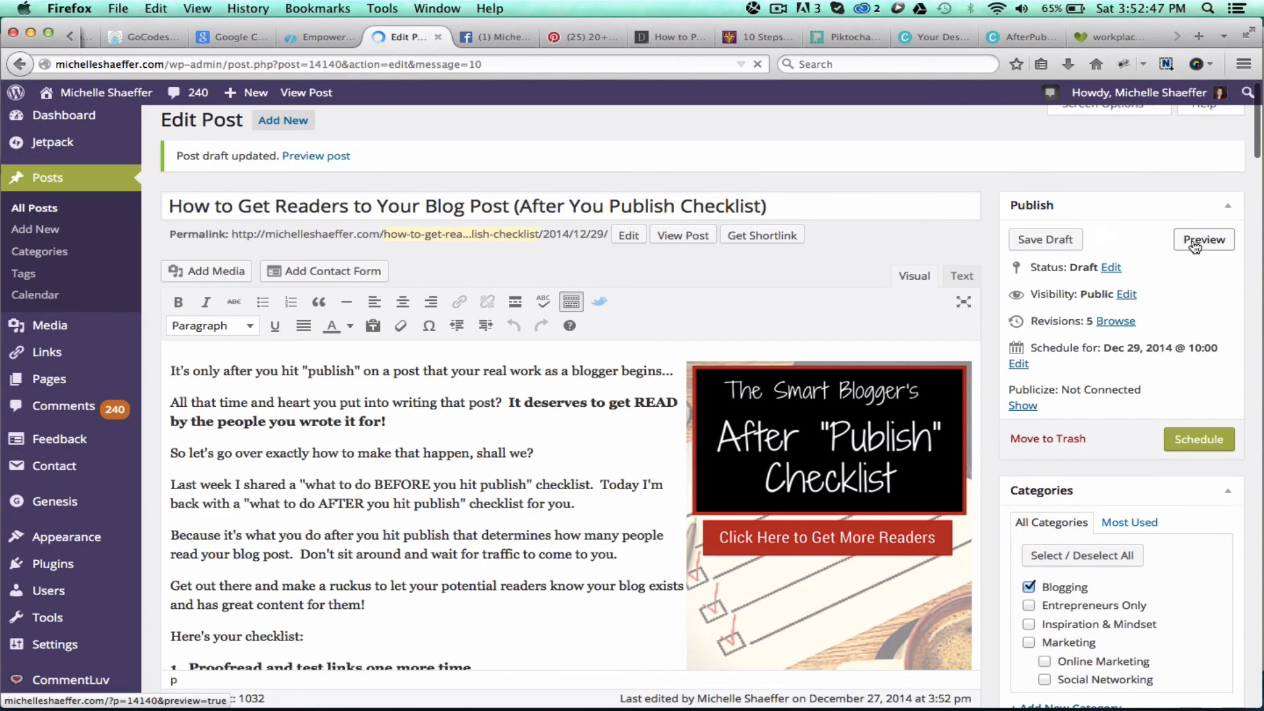
pyautogui.click(1203, 239)
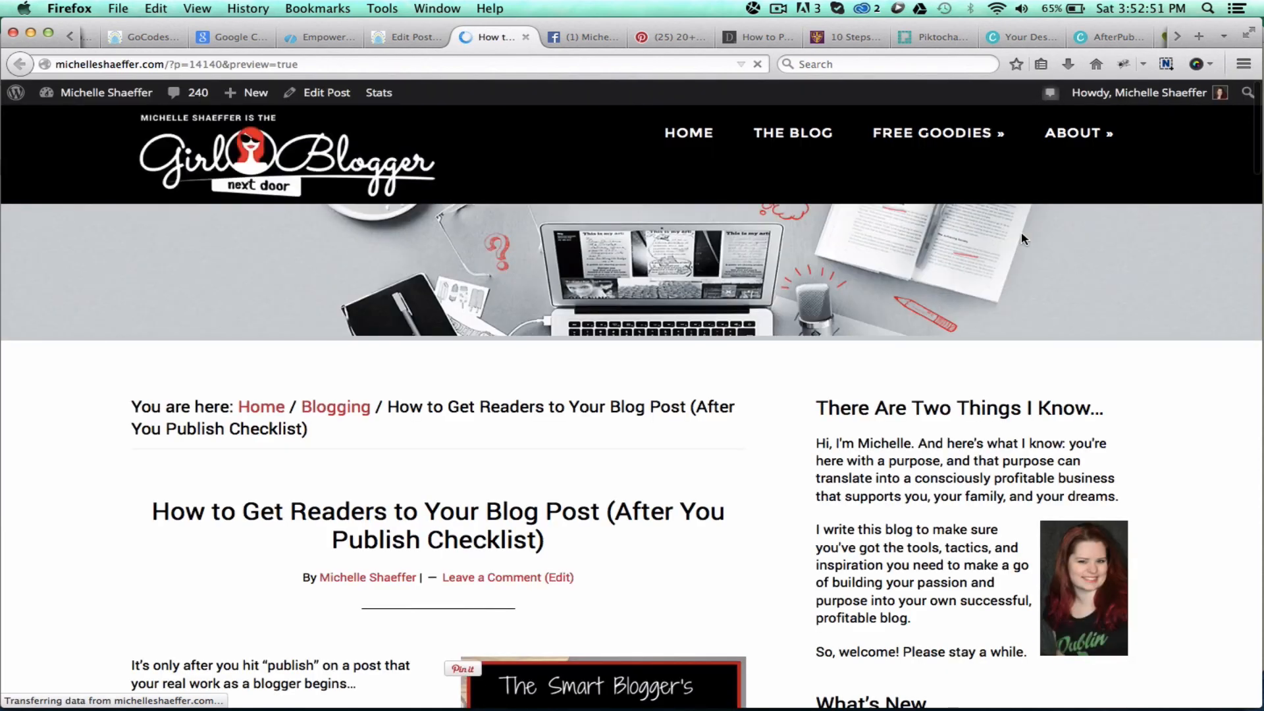
# Scroll the preview to confirm the image's Pin it button, then return to Canva
pyautogui.scroll(-3)
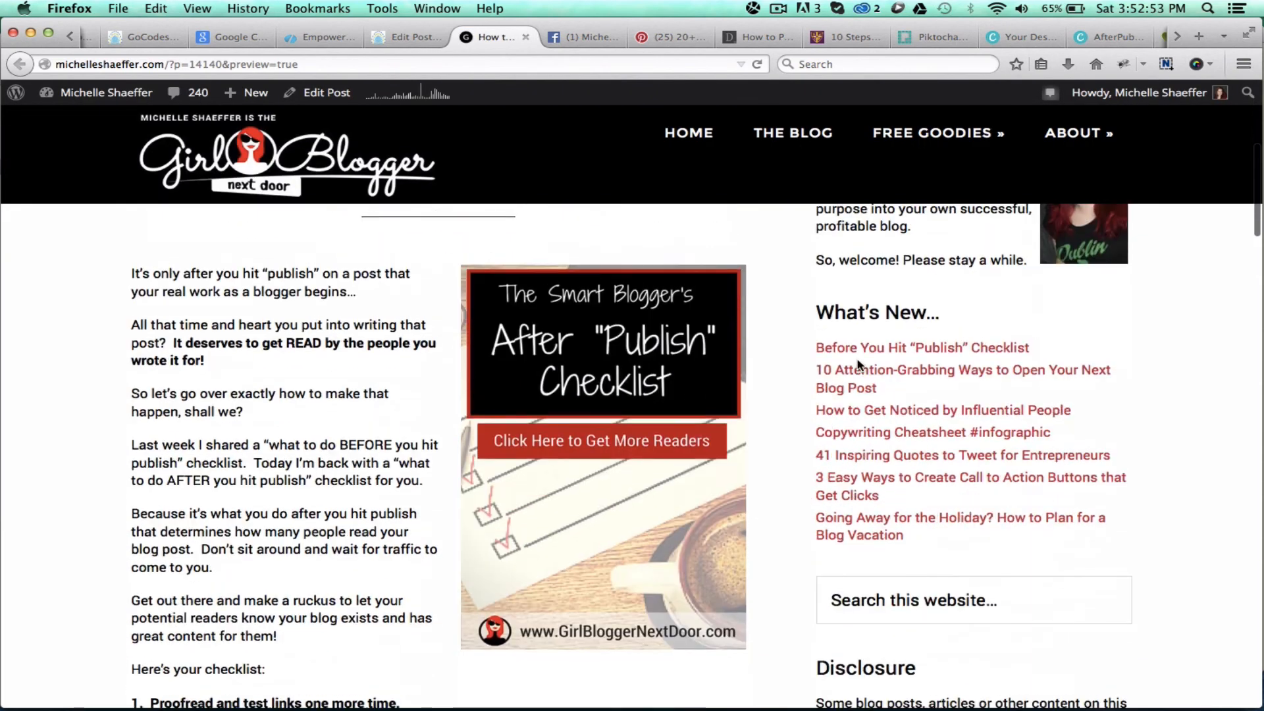
pyautogui.scroll(-3)
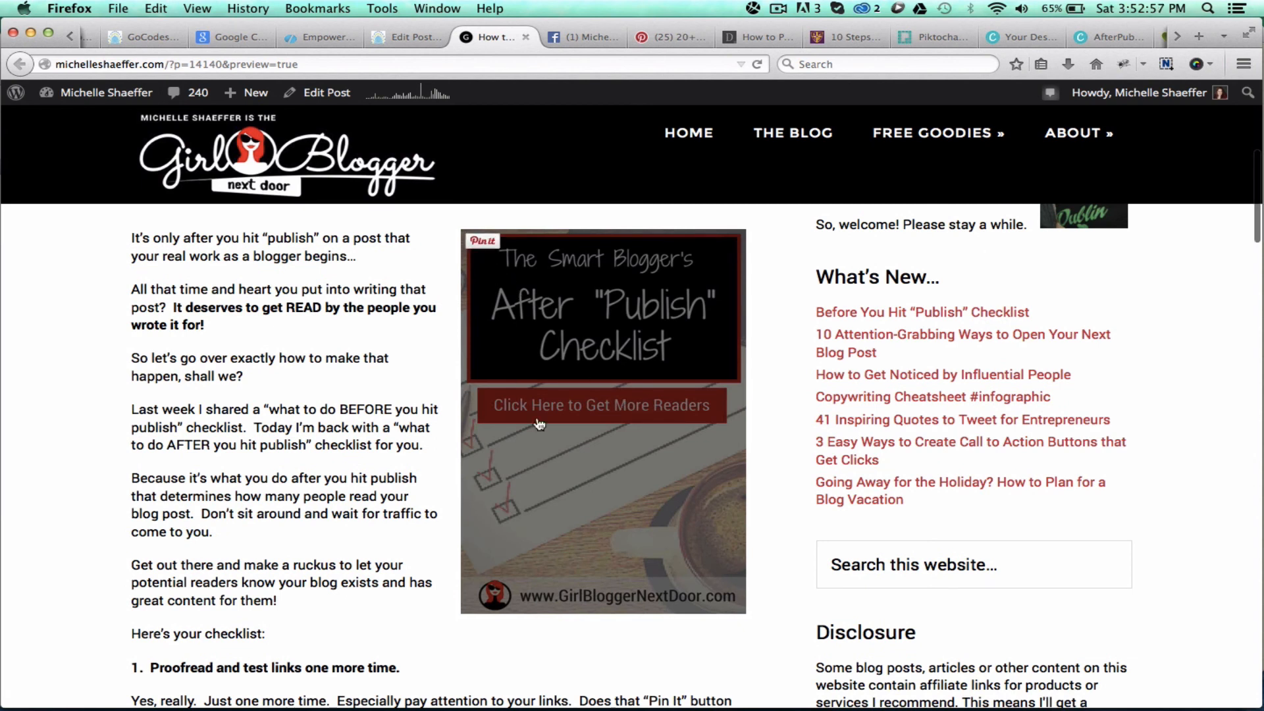
pyautogui.moveTo(698, 329)
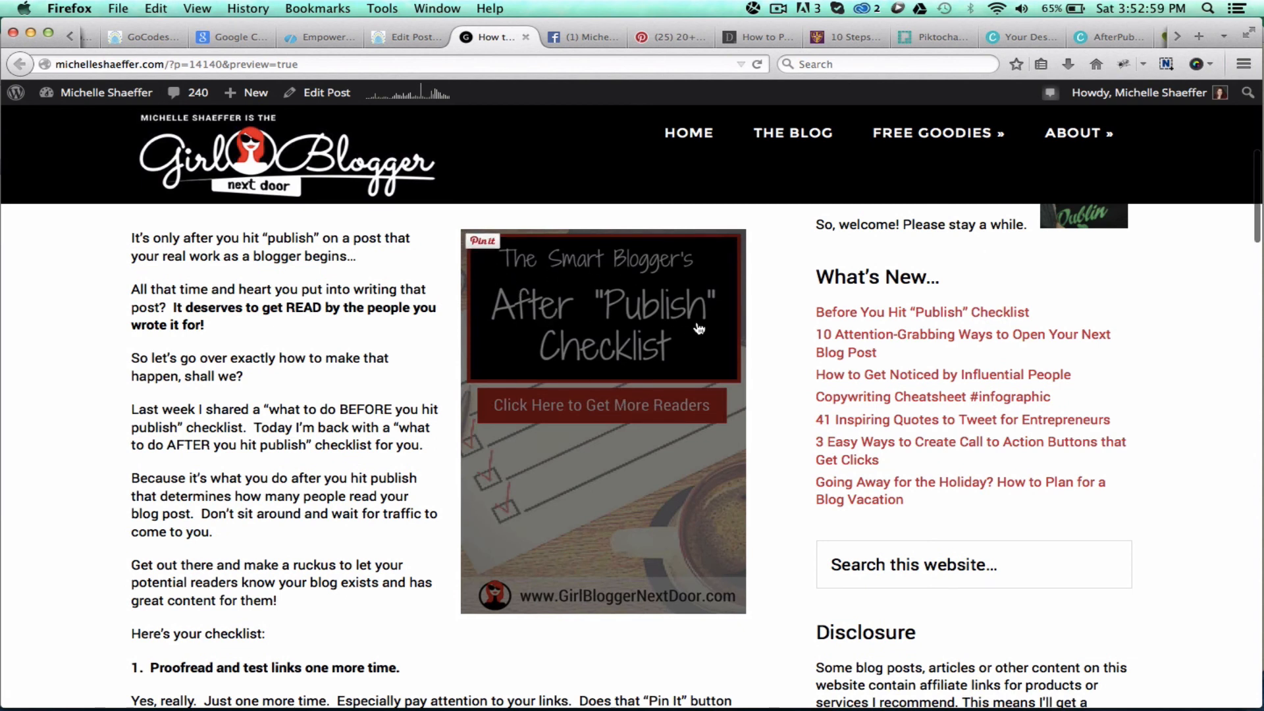
pyautogui.moveTo(614, 539)
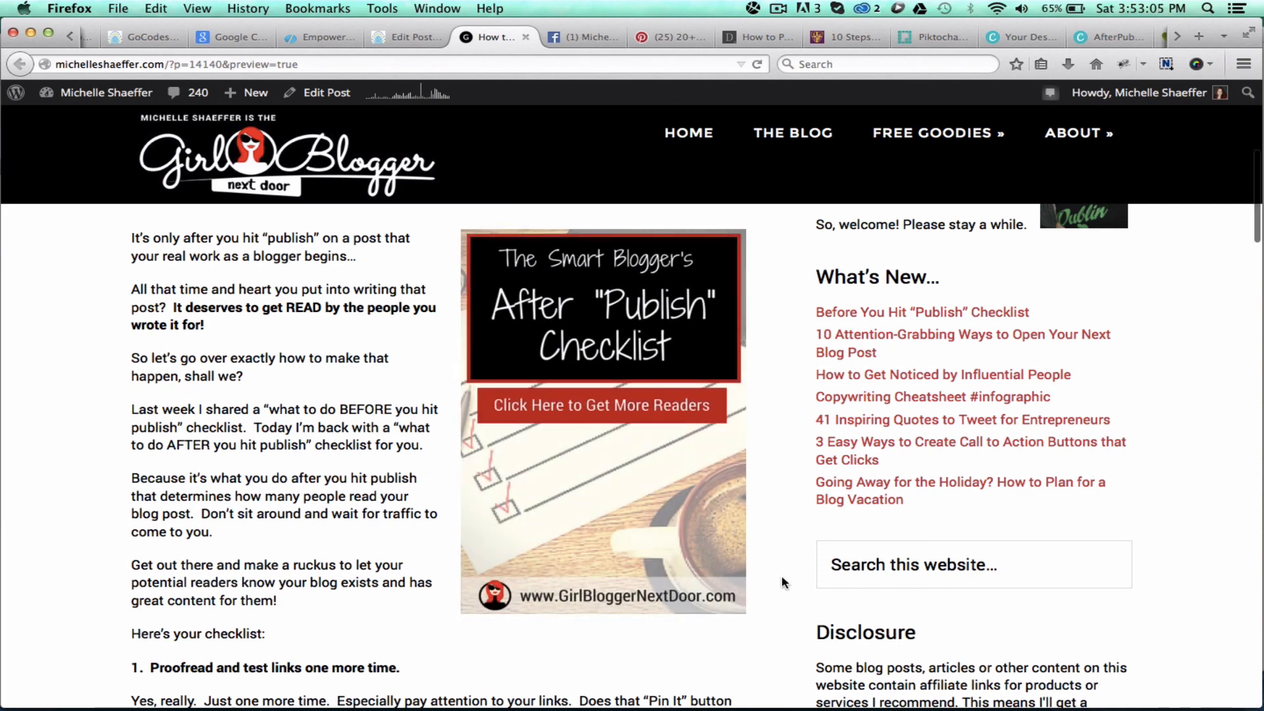
pyautogui.scroll(3)
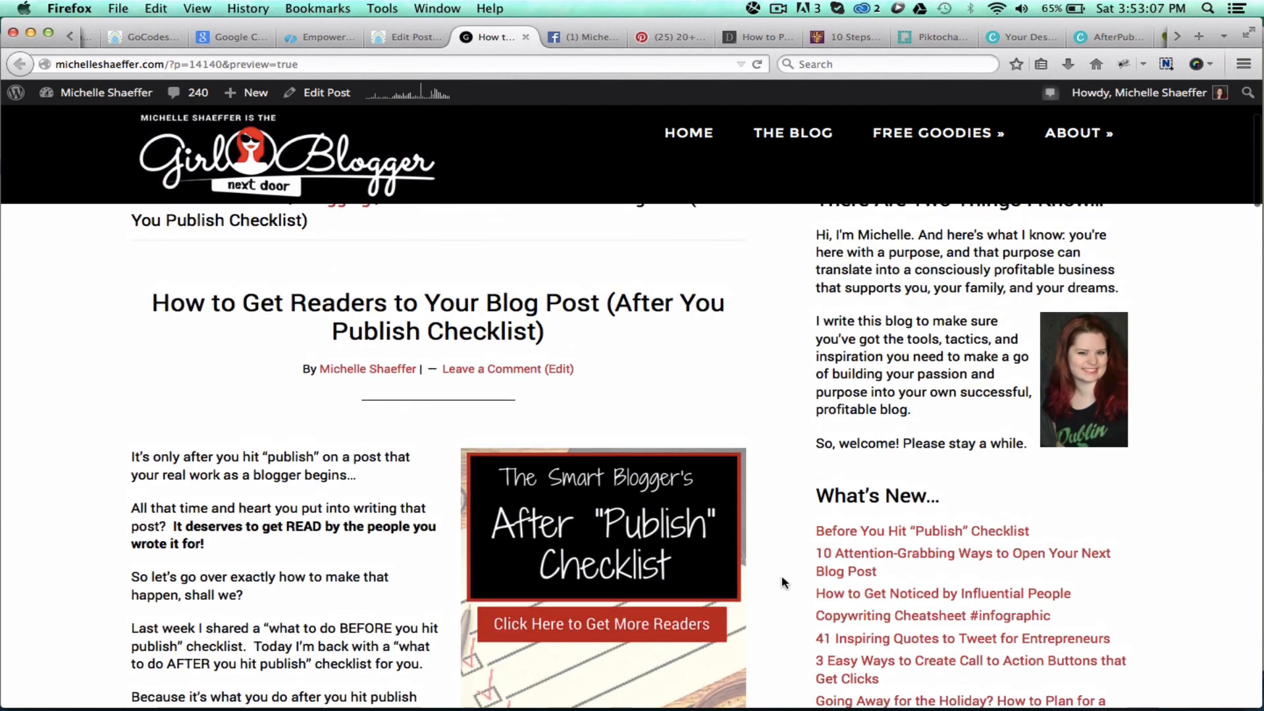
pyautogui.scroll(-3)
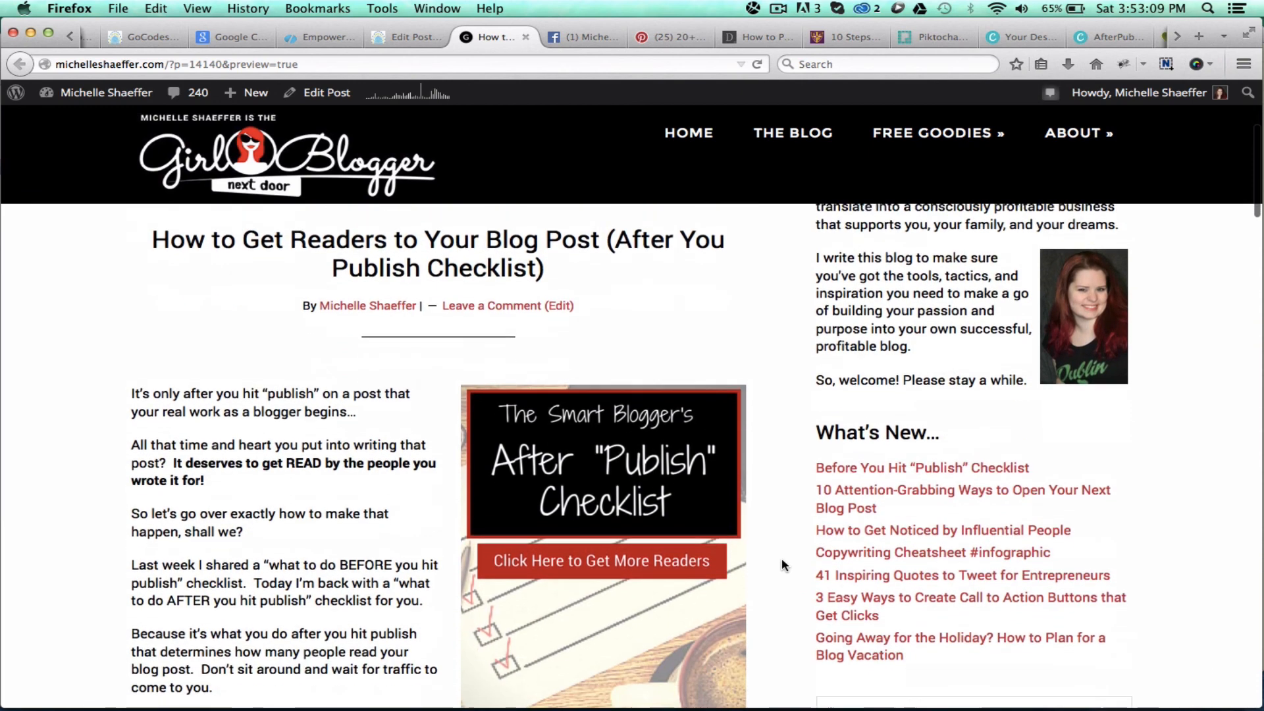
pyautogui.scroll(-3)
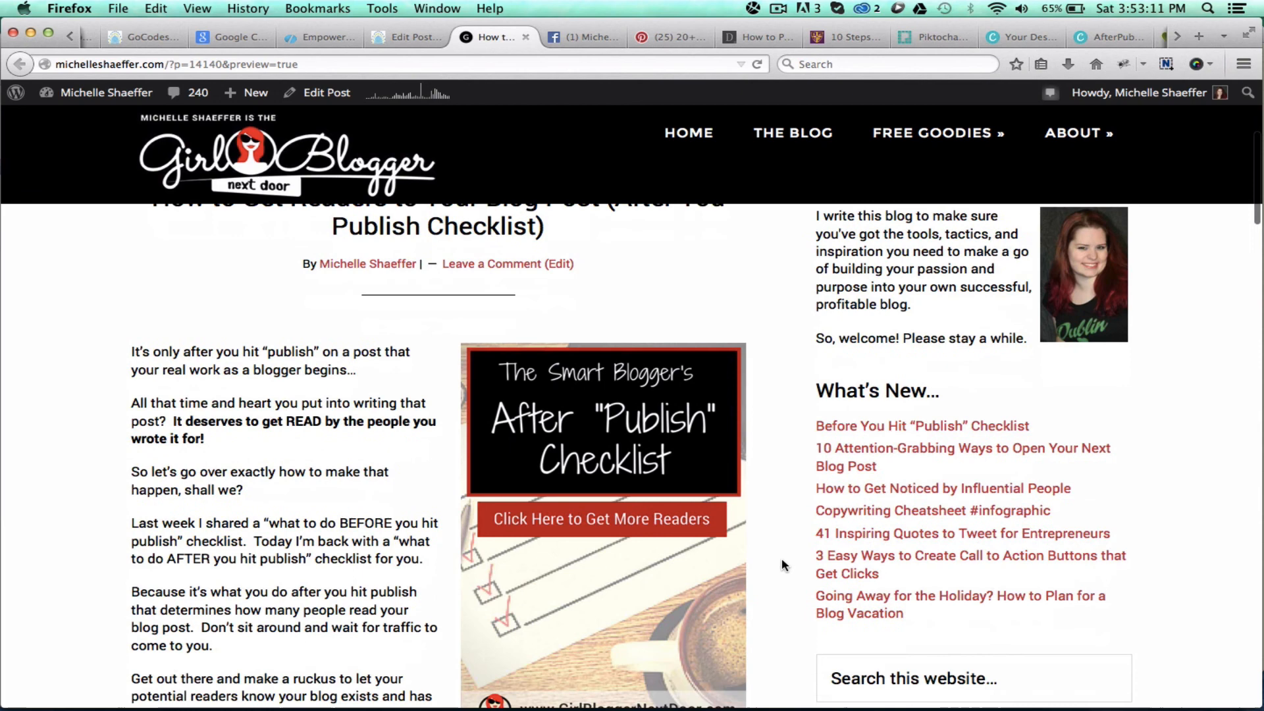
pyautogui.click(1020, 37)
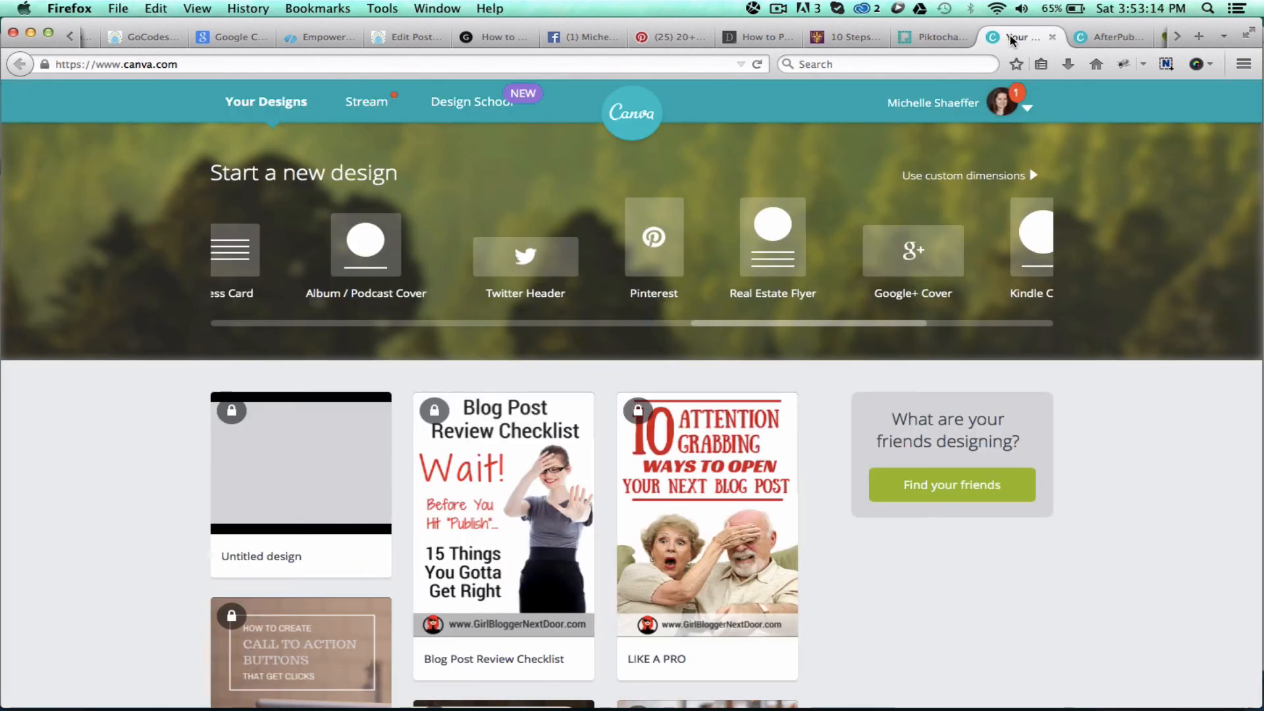